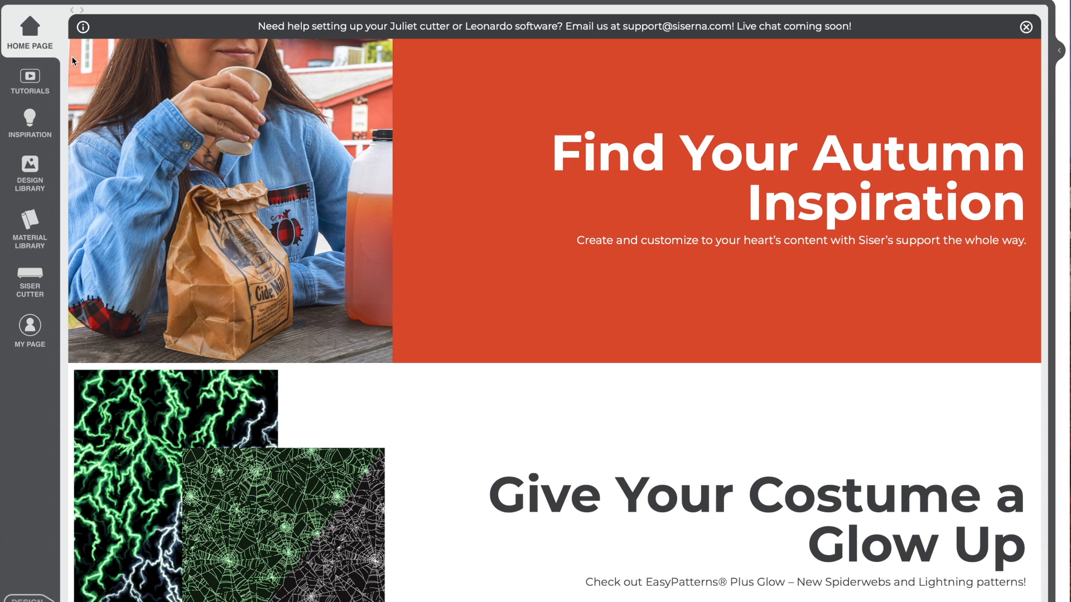
{"action": "mouse_move", "coordinate": [30, 168]}
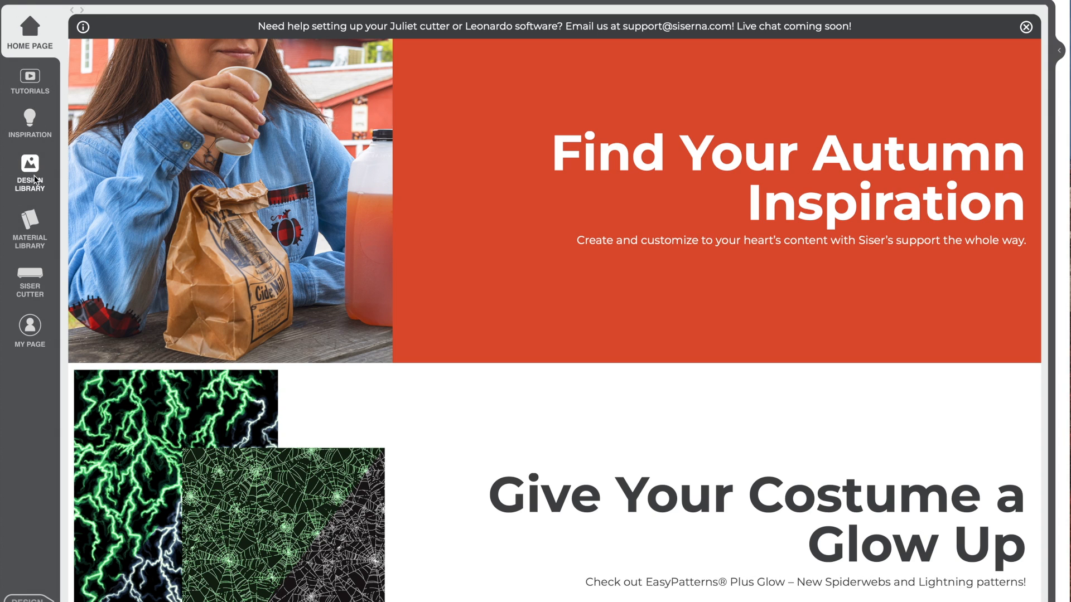
{"action": "mouse_move", "coordinate": [38, 366]}
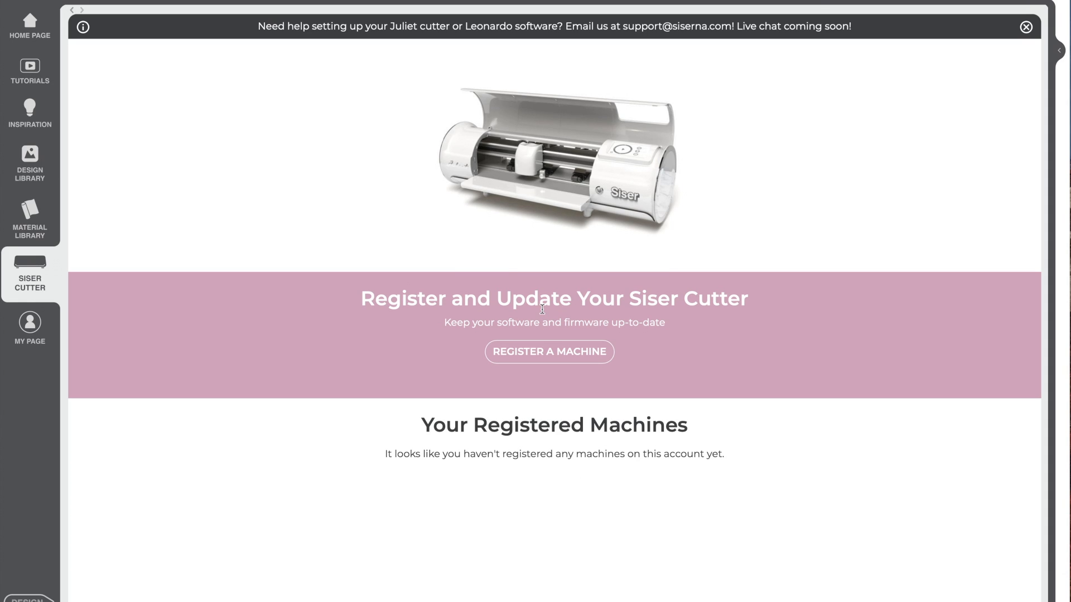
{"action": "mouse_move", "coordinate": [548, 352]}
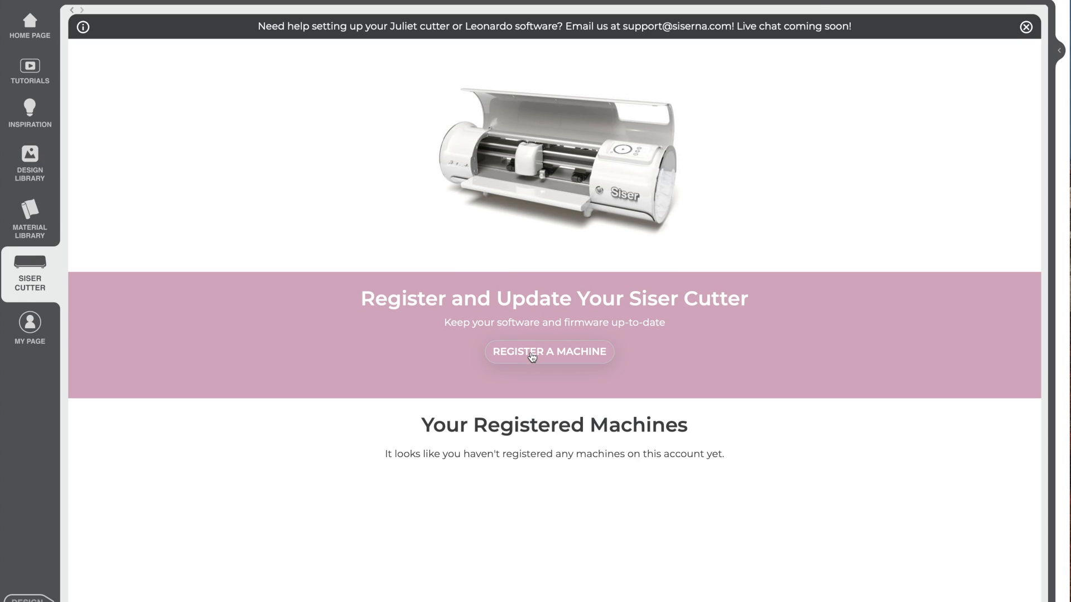
Step: Register the Siser Juliet 12-inch cutter from the Siser Cutter section
{"action": "left_click", "coordinate": [549, 352]}
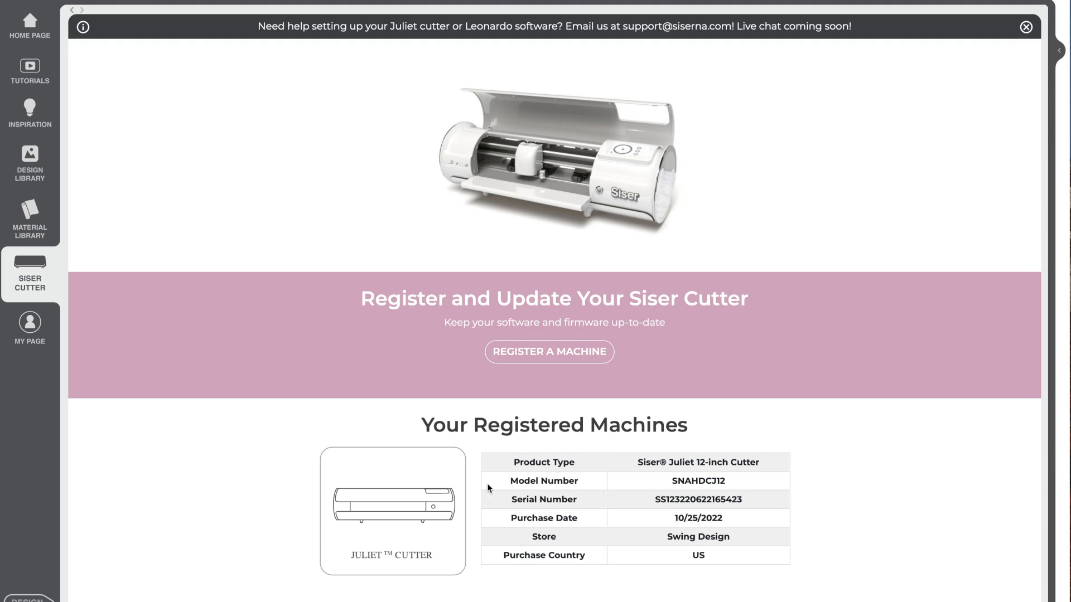
{"action": "mouse_move", "coordinate": [691, 499]}
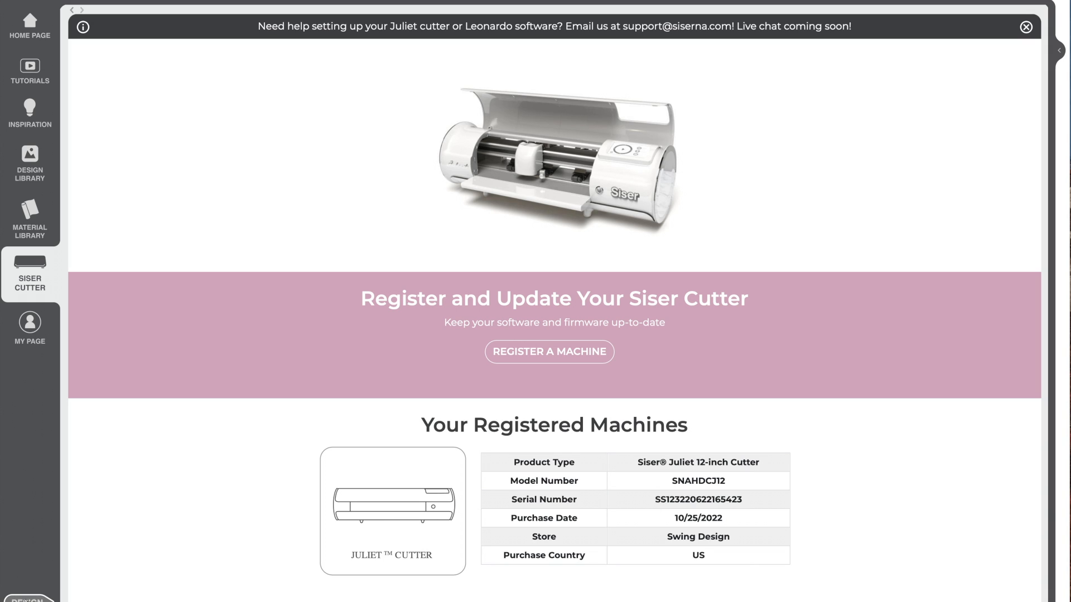
Step: Switch to the mat design workspace and open the Design Library of trending designs
{"action": "left_click", "coordinate": [28, 164]}
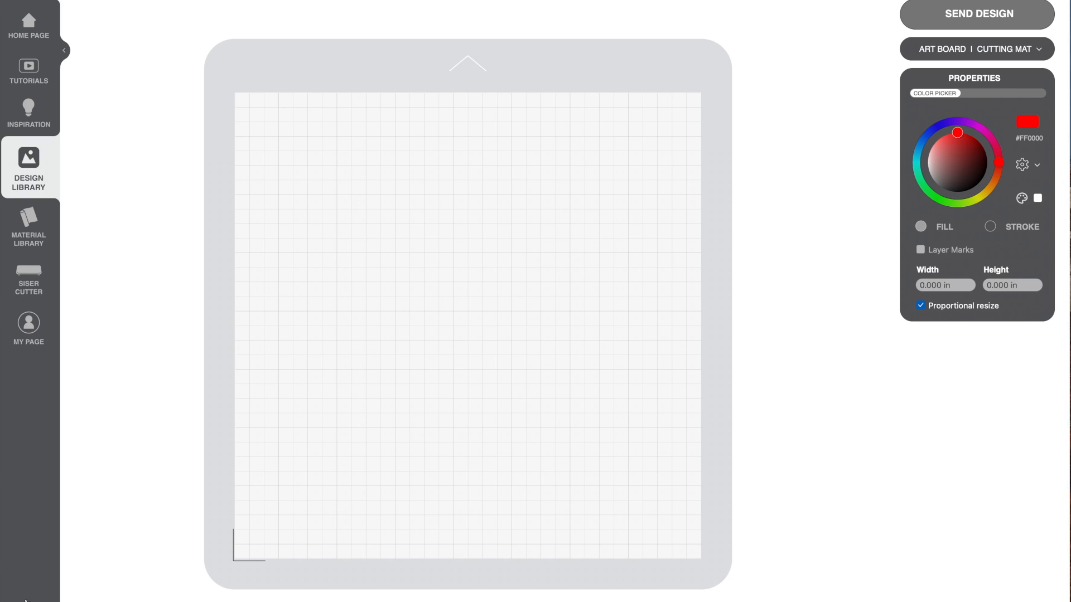
{"action": "left_click", "coordinate": [37, 49]}
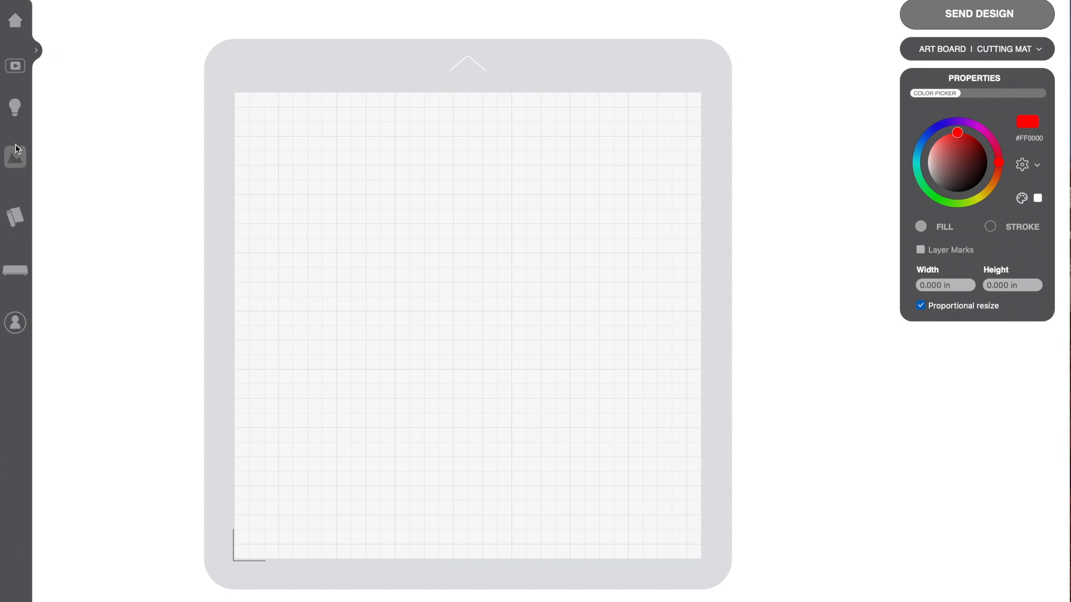
{"action": "left_click", "coordinate": [16, 158]}
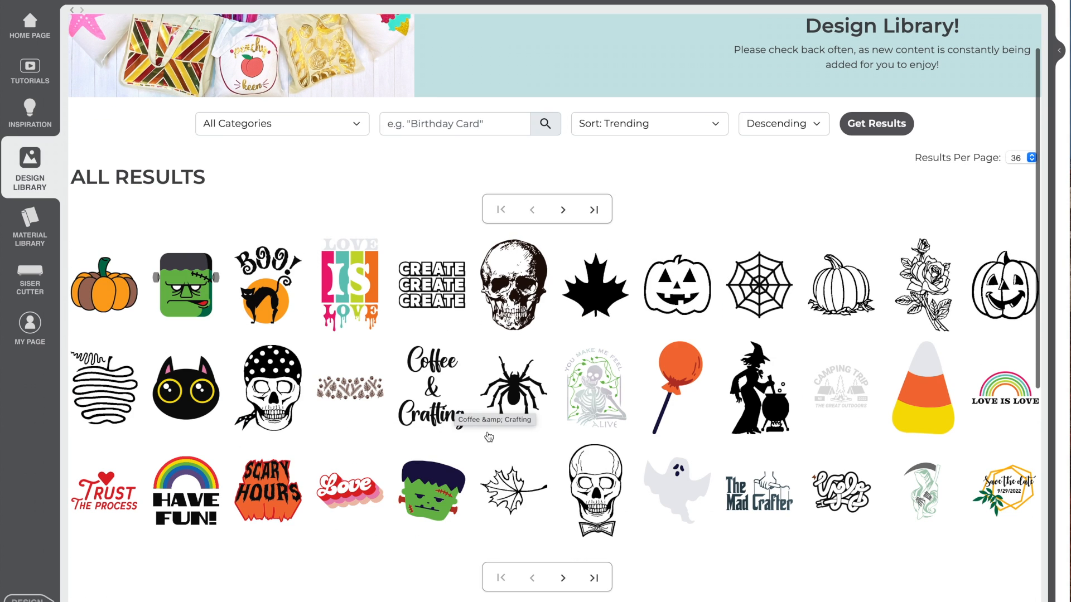
Step: Browse down the library results and preview the Jack-o-Lantern design
{"action": "scroll", "scroll_direction": "down", "scroll_amount": 3}
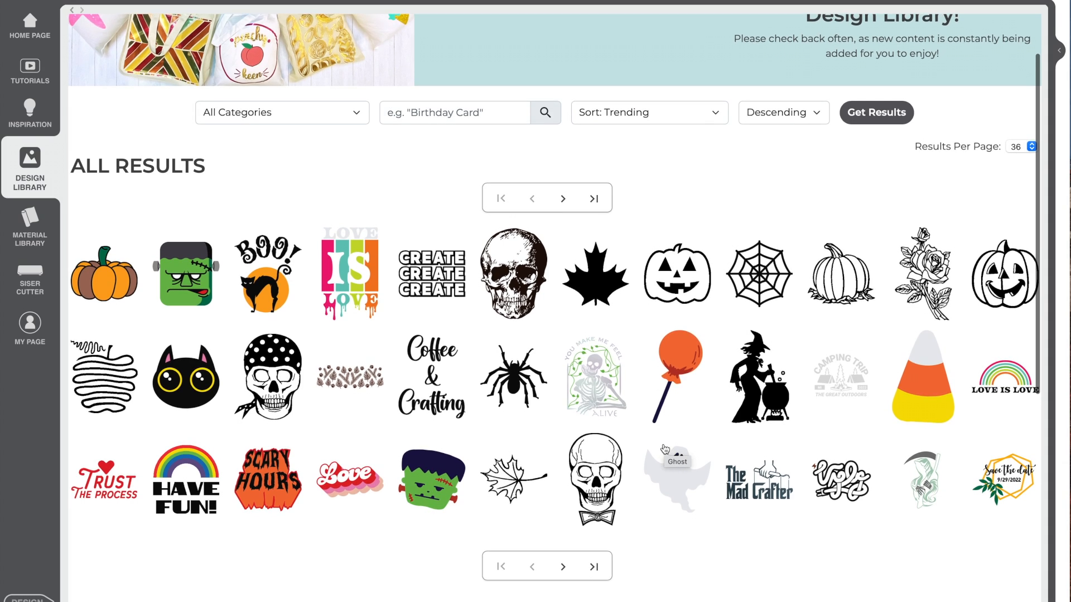
{"action": "scroll", "scroll_direction": "down", "scroll_amount": 3}
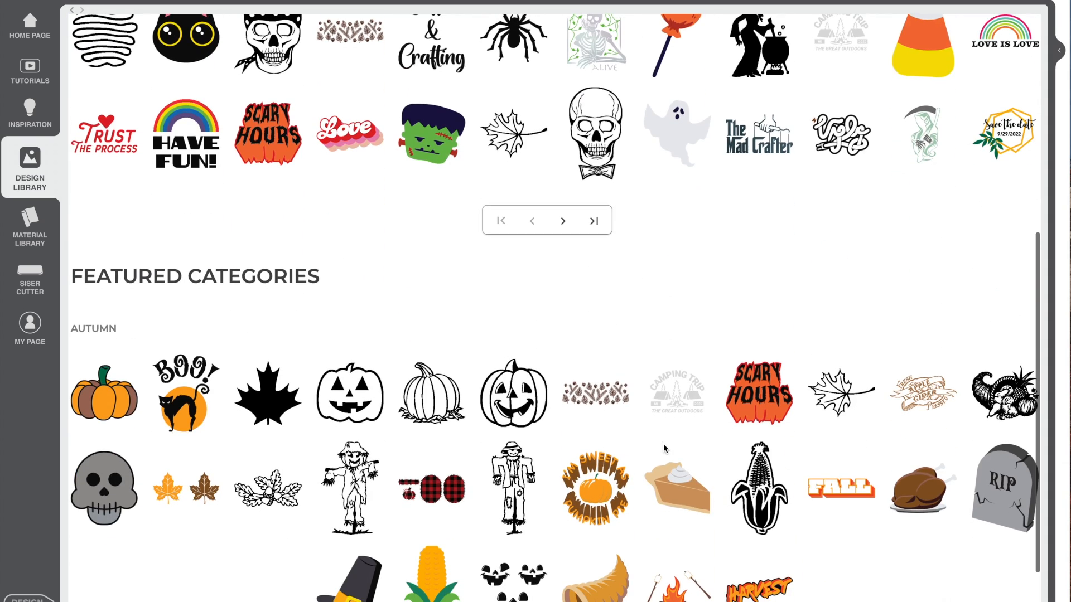
{"action": "mouse_move", "coordinate": [732, 405]}
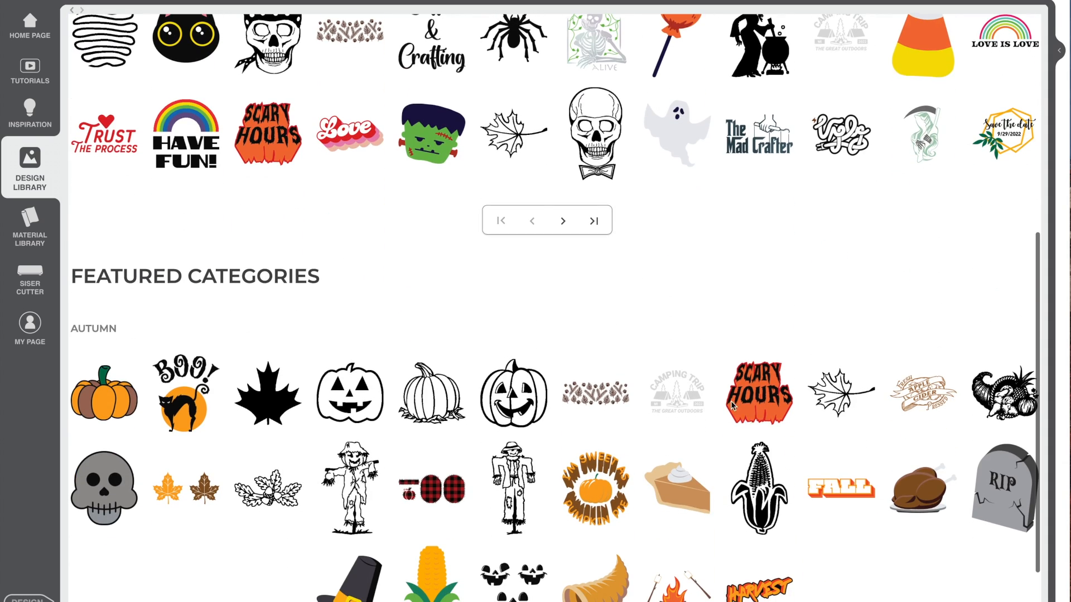
{"action": "mouse_move", "coordinate": [677, 393]}
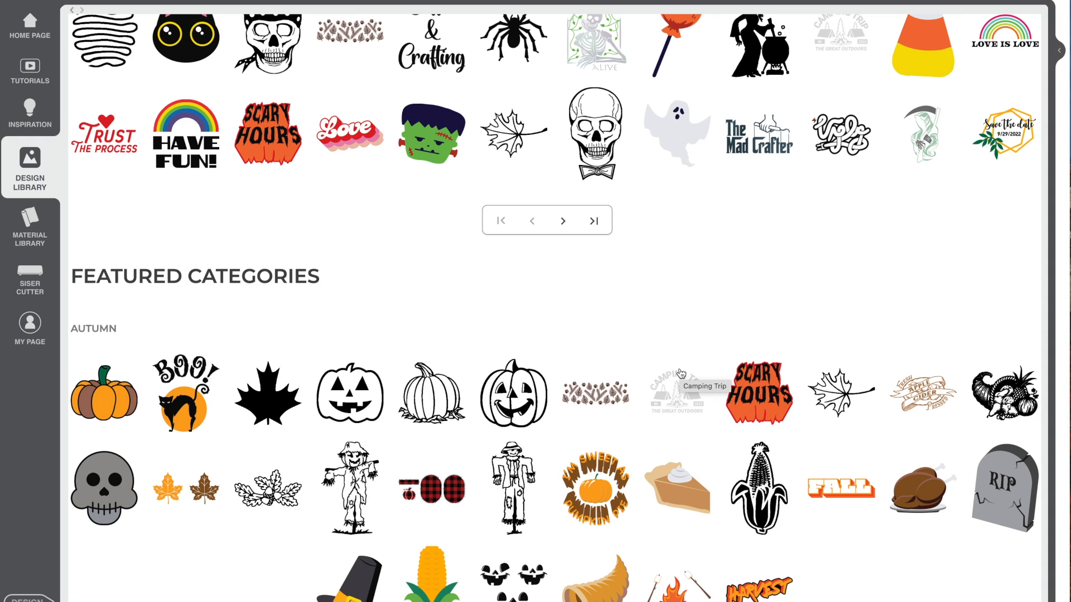
{"action": "mouse_move", "coordinate": [593, 392]}
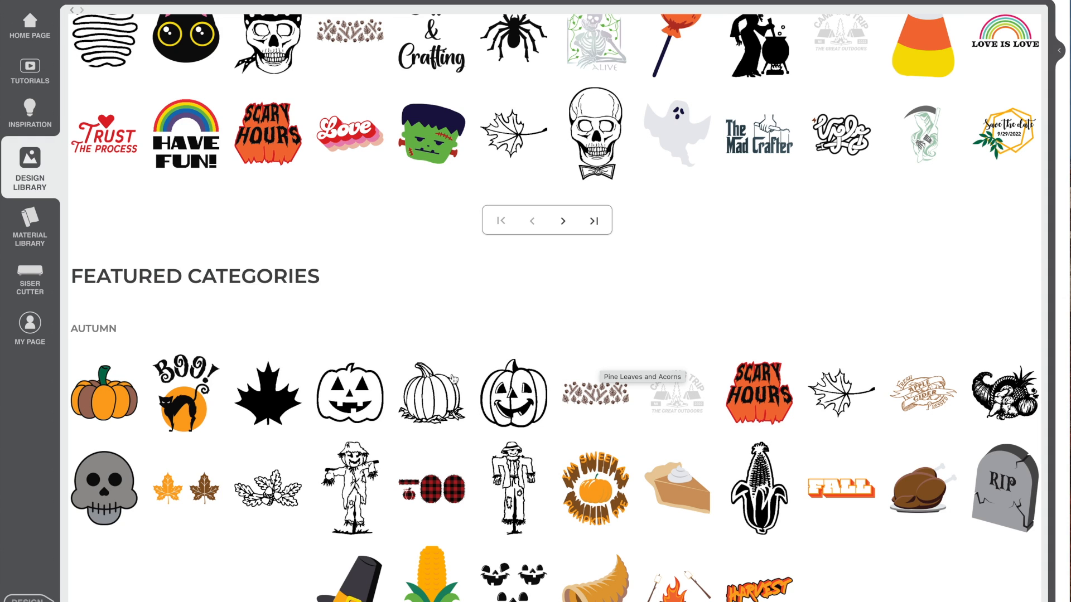
{"action": "scroll", "scroll_direction": "down", "scroll_amount": 3}
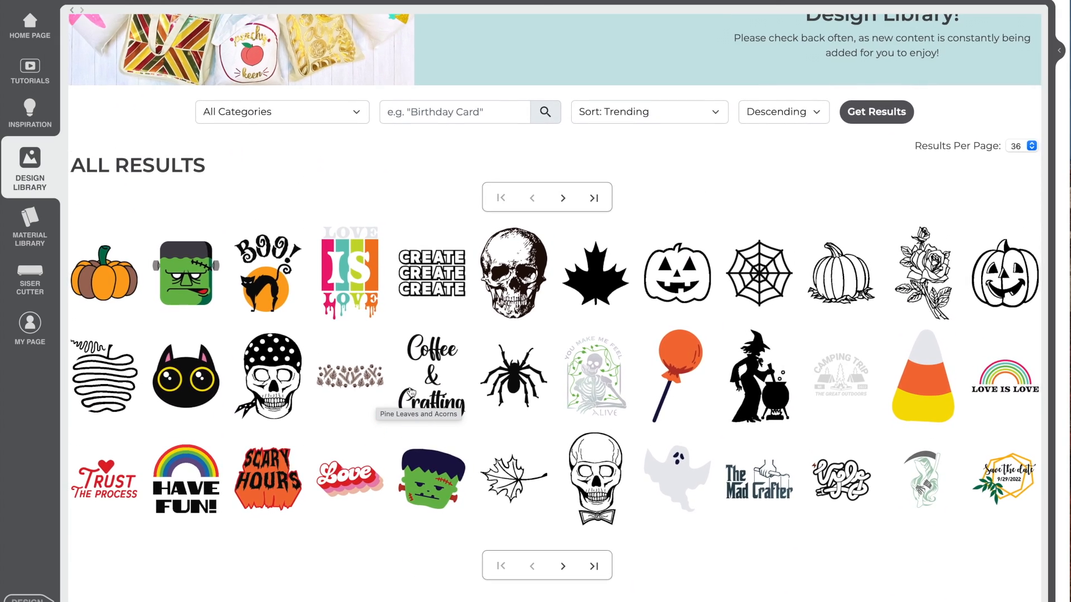
{"action": "left_click", "coordinate": [1003, 274]}
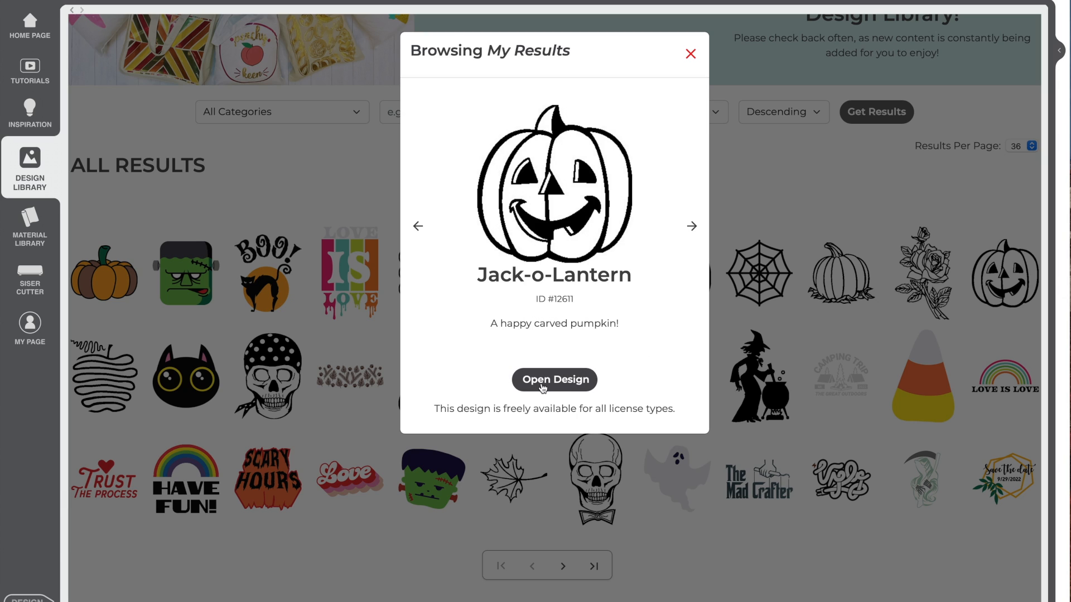
Step: Open the Jack-o-Lantern design onto the mat at about 1.1 inches square
{"action": "left_click", "coordinate": [554, 379]}
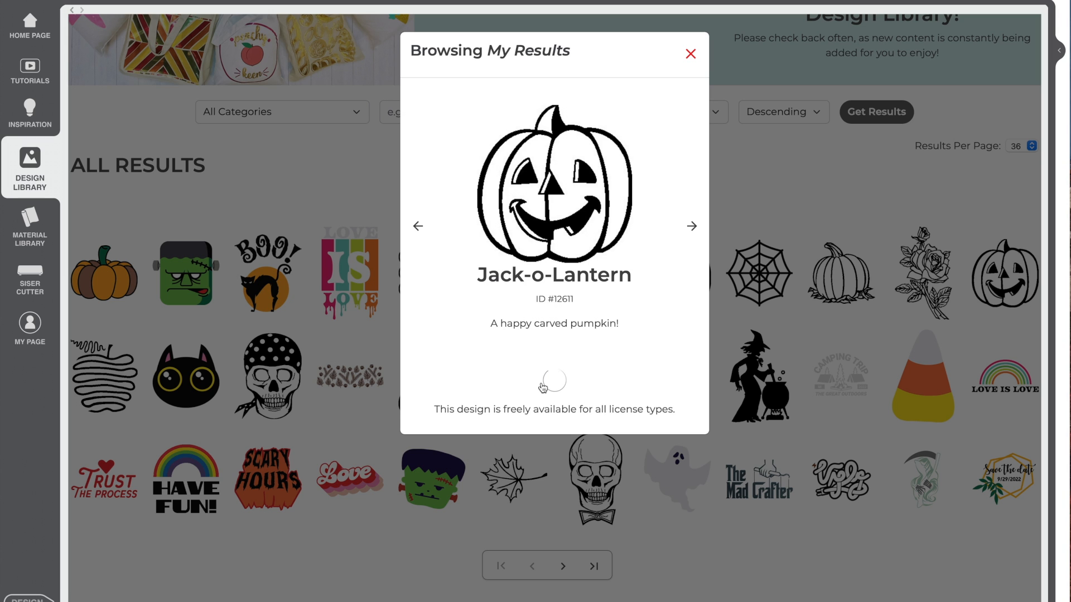
{"action": "left_click", "coordinate": [690, 54]}
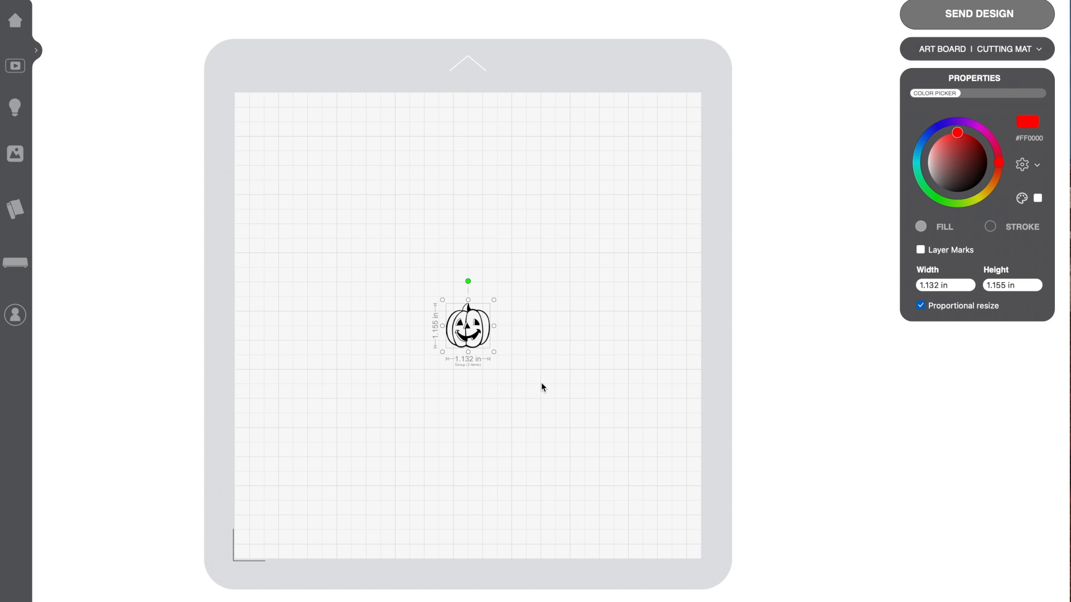
{"action": "mouse_move", "coordinate": [457, 367]}
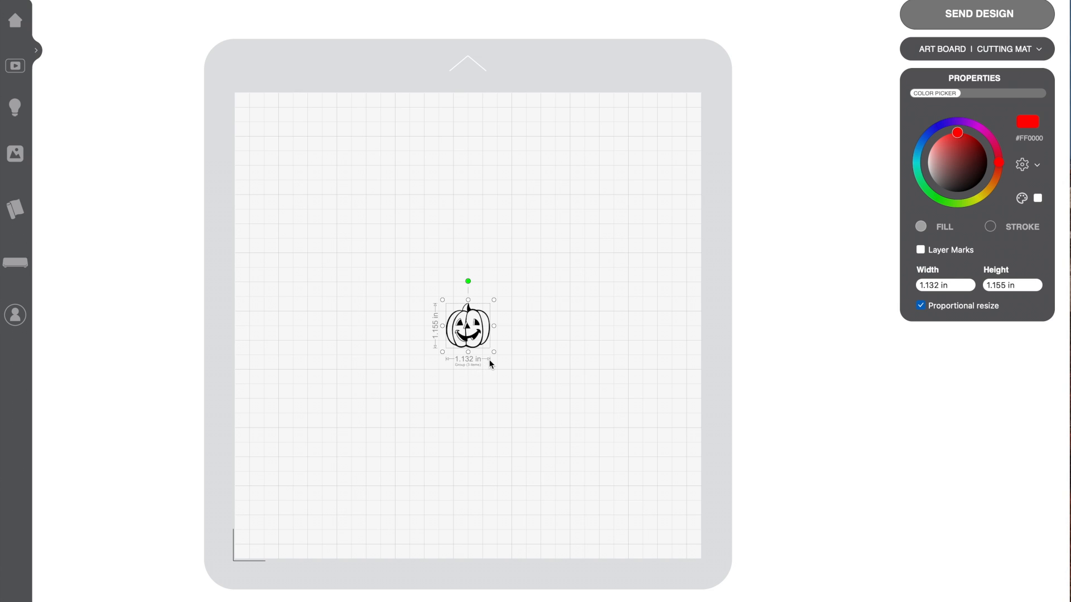
{"action": "mouse_move", "coordinate": [490, 352]}
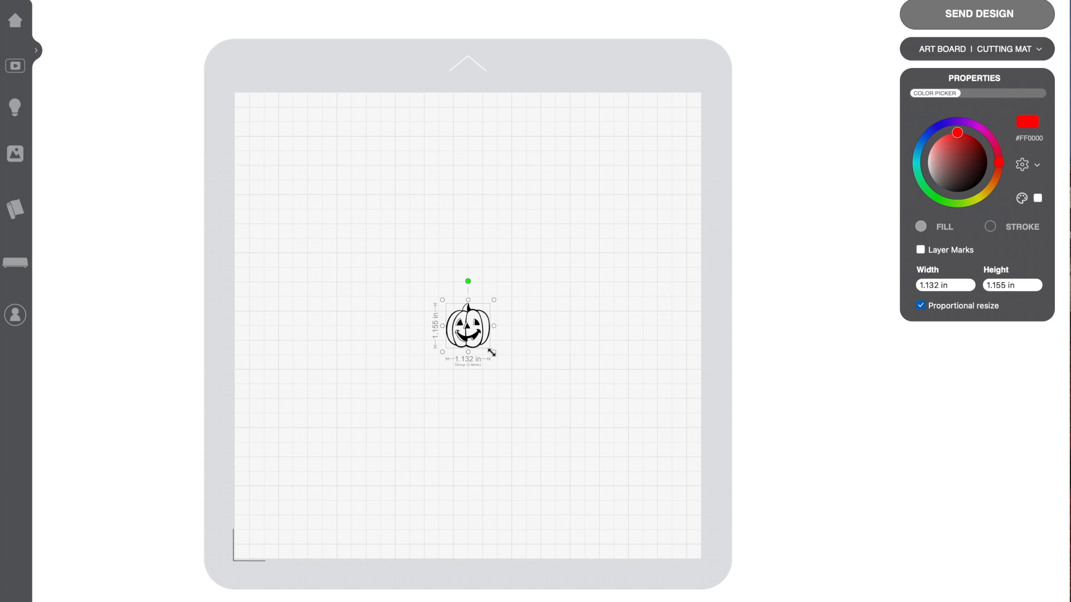
Step: Resize the Jack-o-Lantern to about 2.93 x 2.99 in and drag it to the mat's top-left corner
{"action": "left_click_drag", "start_coordinate": [494, 352], "coordinate": [563, 422]}
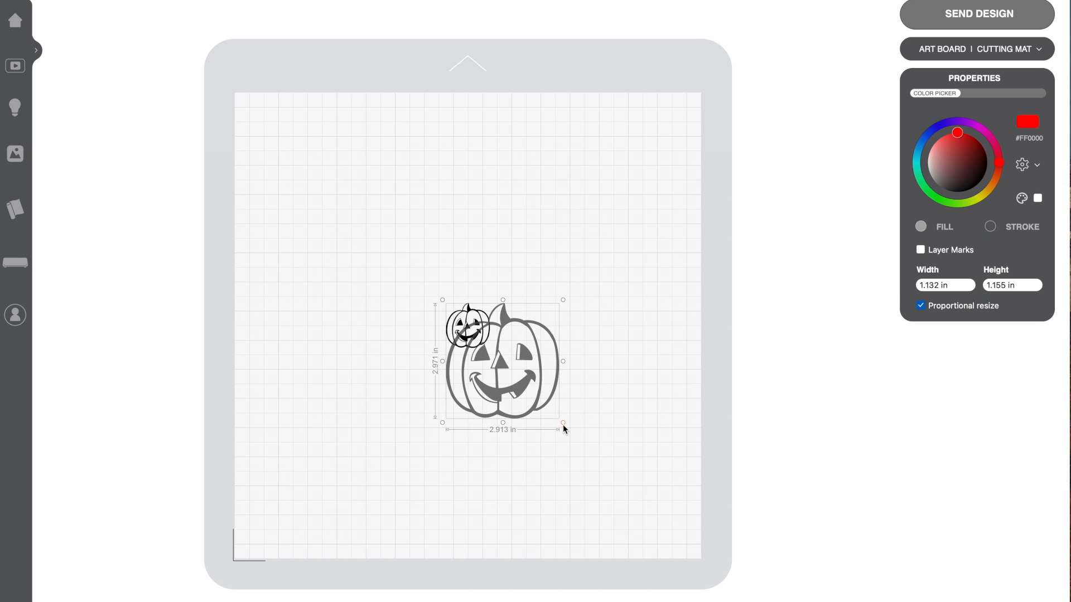
{"action": "left_click_drag", "start_coordinate": [562, 422], "coordinate": [564, 423]}
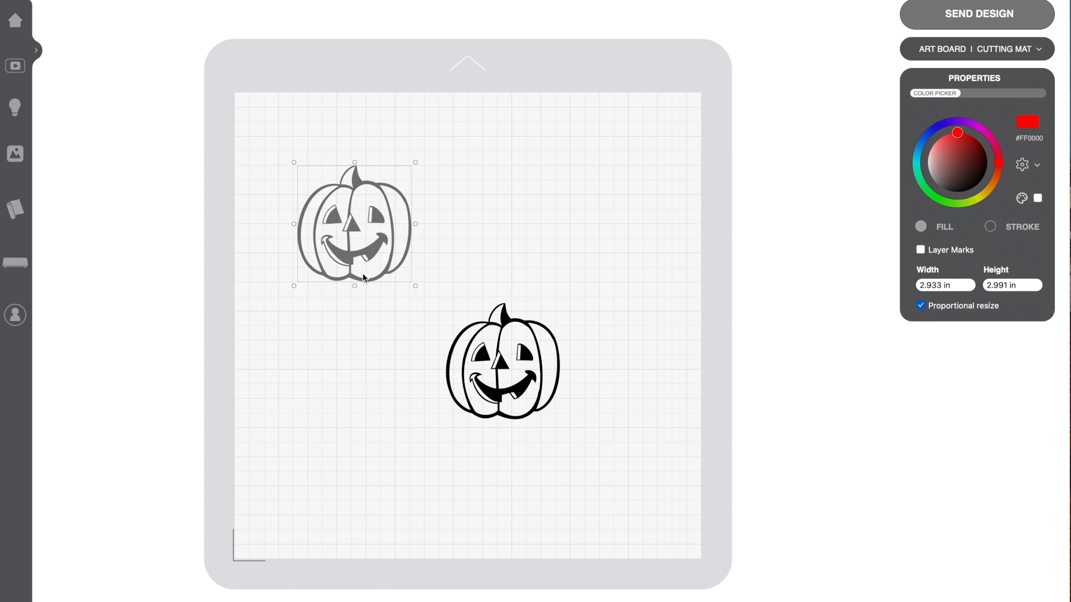
{"action": "left_click_drag", "start_coordinate": [354, 224], "coordinate": [304, 170]}
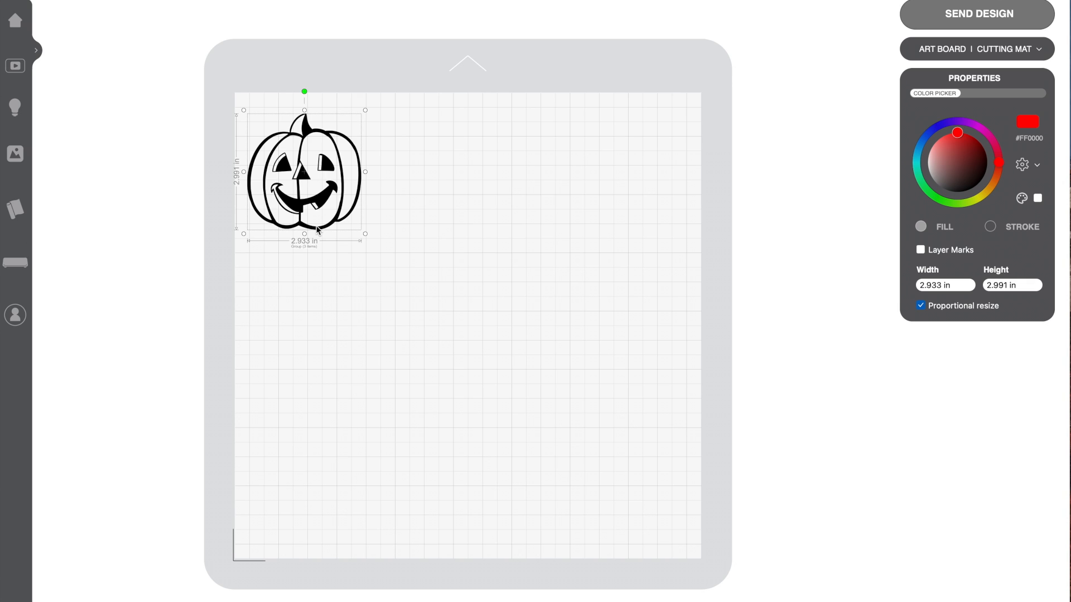
{"action": "mouse_move", "coordinate": [269, 258]}
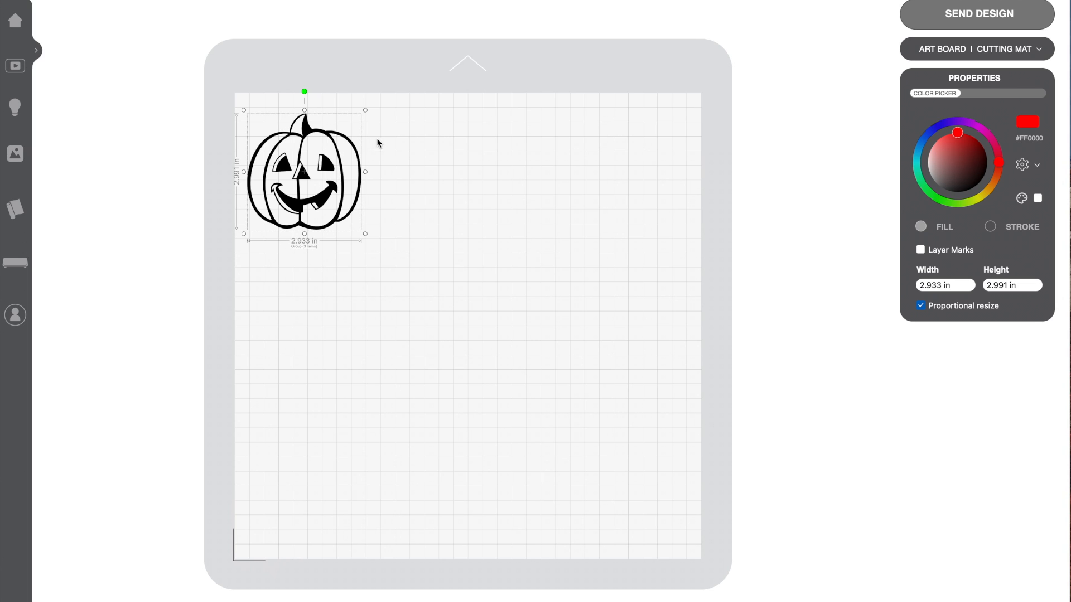
{"action": "mouse_move", "coordinate": [567, 161]}
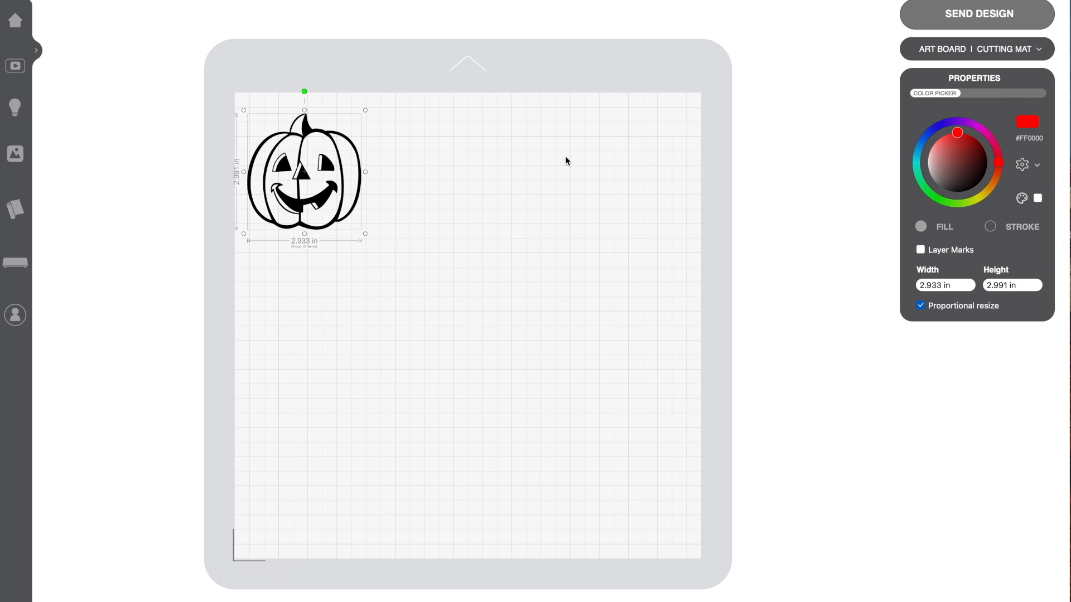
{"action": "left_click_drag", "start_coordinate": [304, 174], "coordinate": [282, 478]}
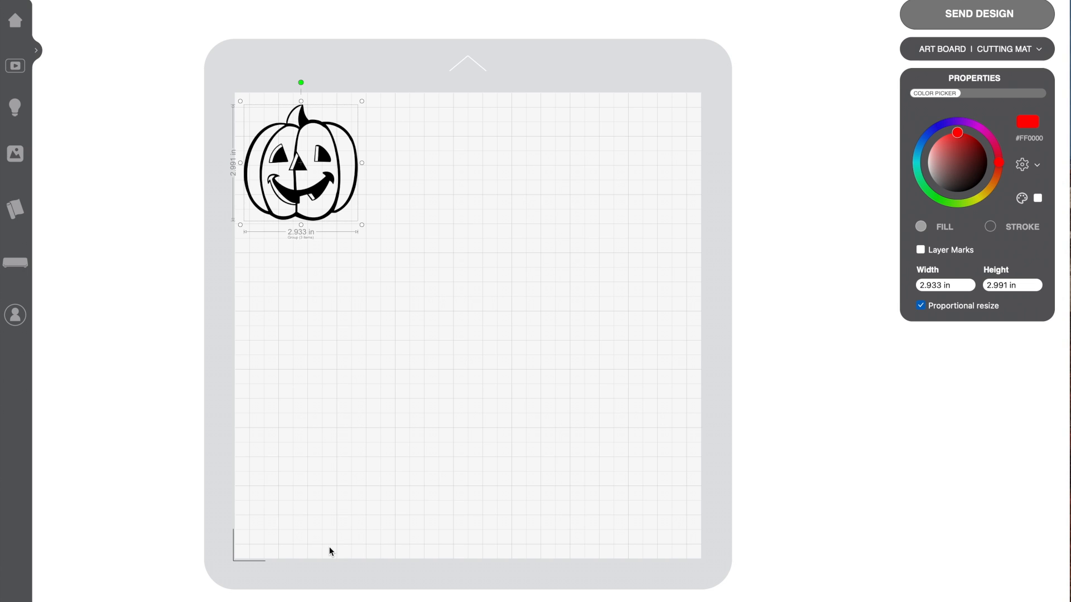
{"action": "mouse_move", "coordinate": [962, 28]}
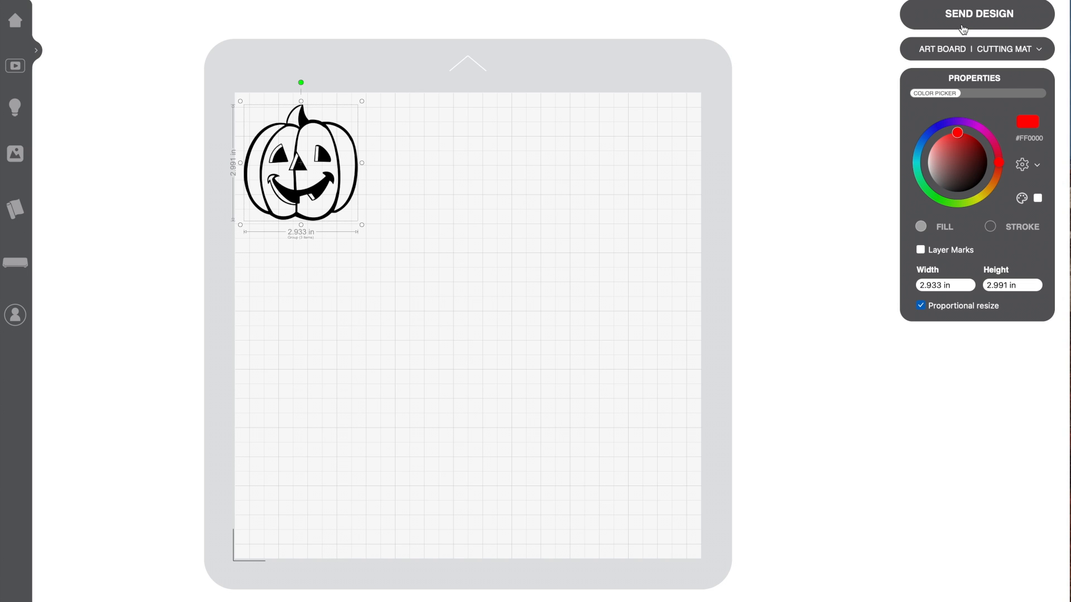
Step: In the cut settings, enable Mirror and Auto Weedbox for the Jack-o-Lantern
{"action": "left_click", "coordinate": [975, 13]}
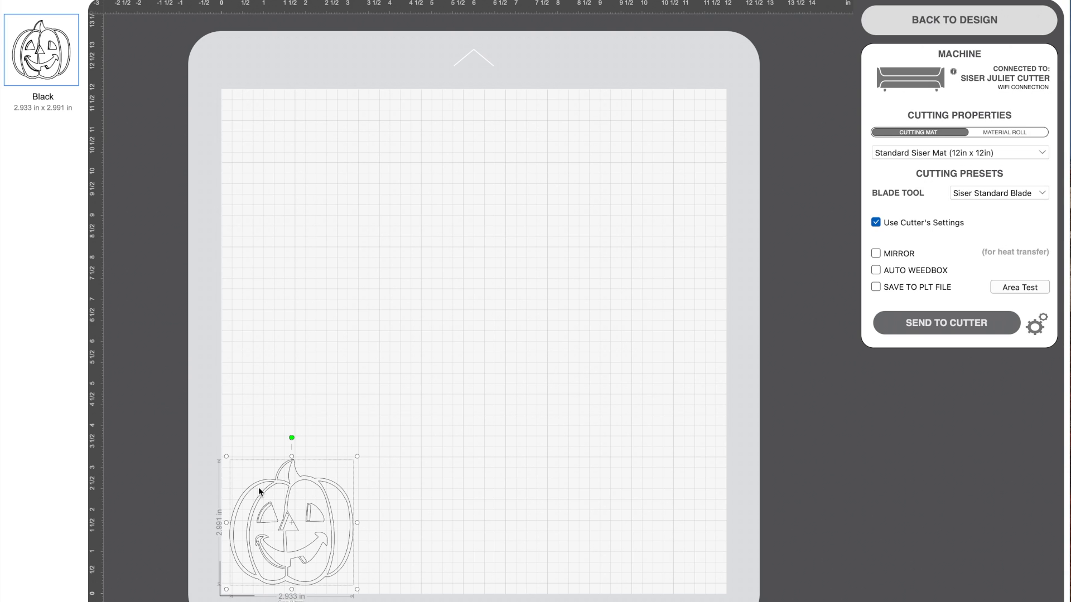
{"action": "mouse_move", "coordinate": [308, 574]}
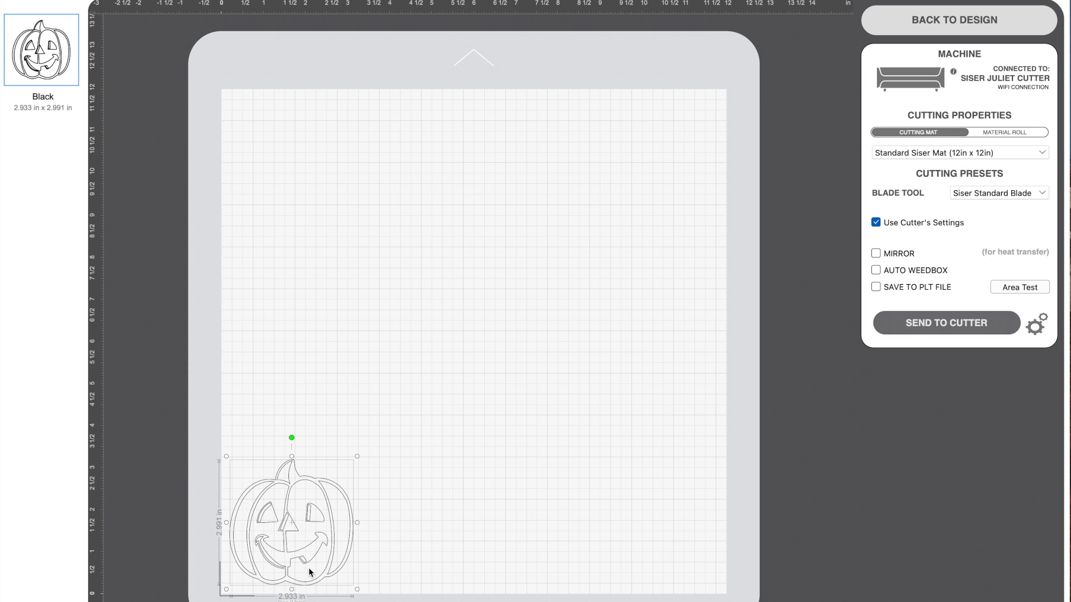
{"action": "mouse_move", "coordinate": [860, 284]}
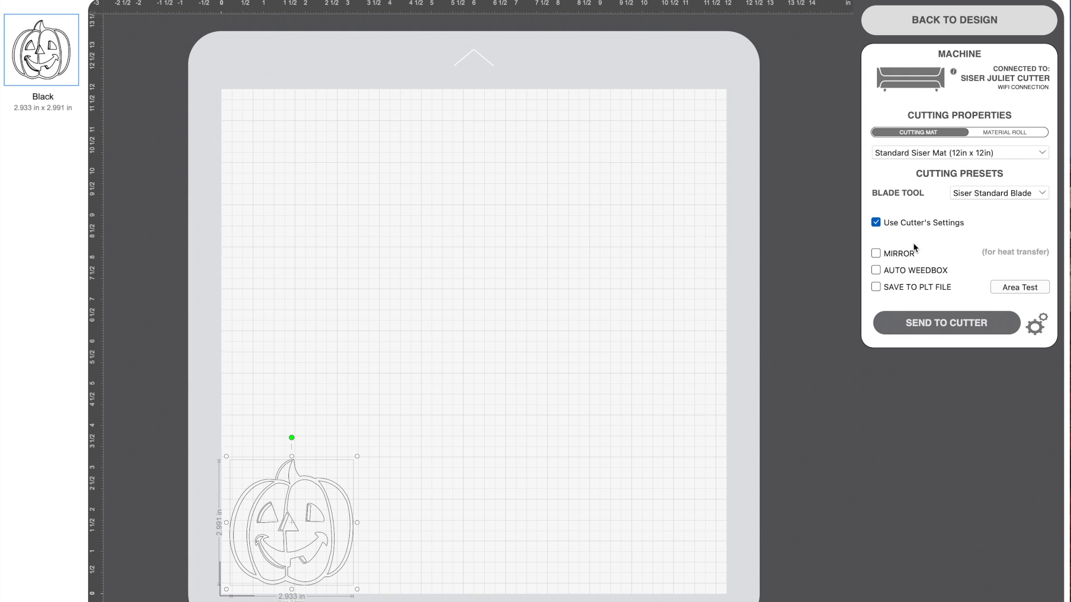
{"action": "mouse_move", "coordinate": [938, 261]}
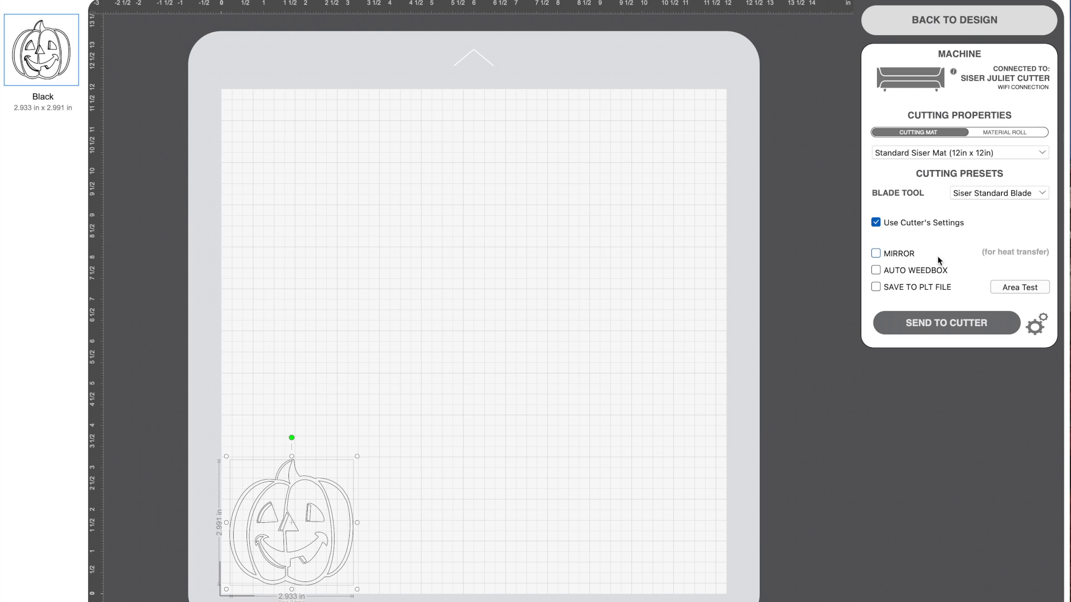
{"action": "mouse_move", "coordinate": [912, 261]}
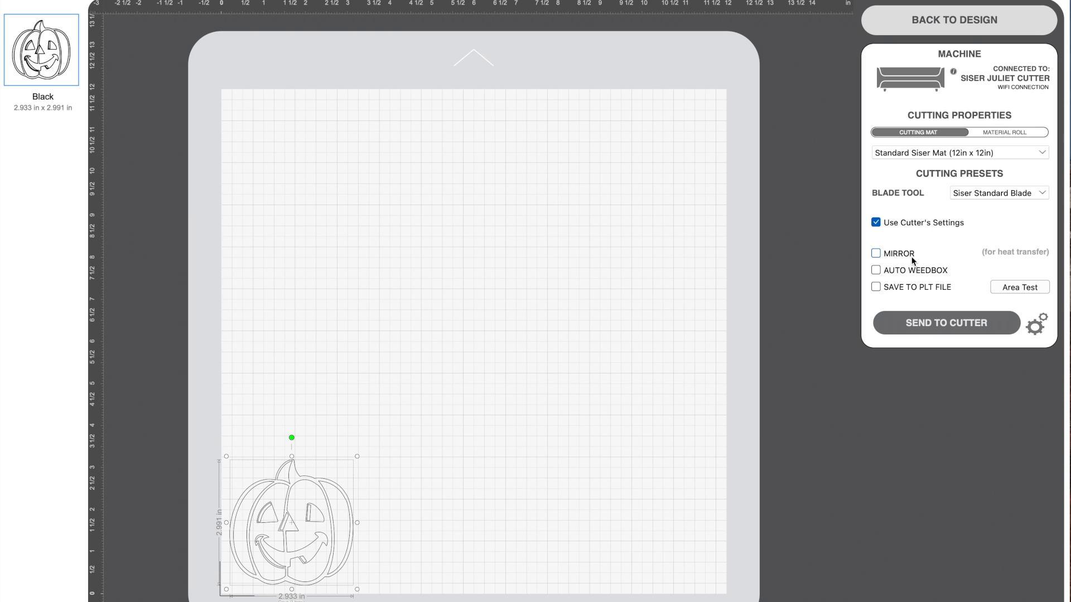
{"action": "left_click", "coordinate": [876, 254]}
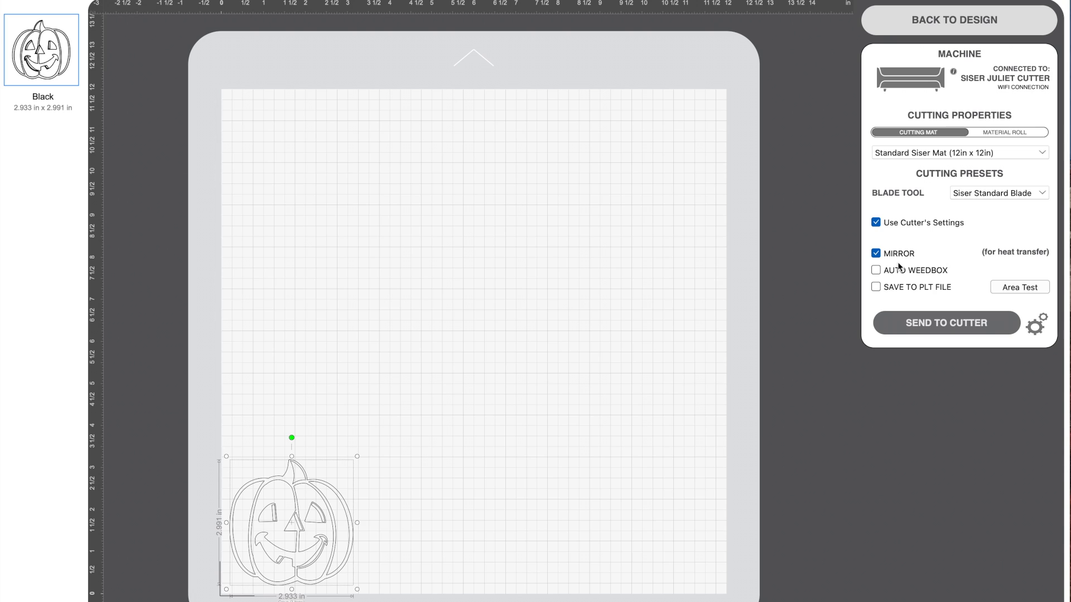
{"action": "left_click", "coordinate": [876, 269]}
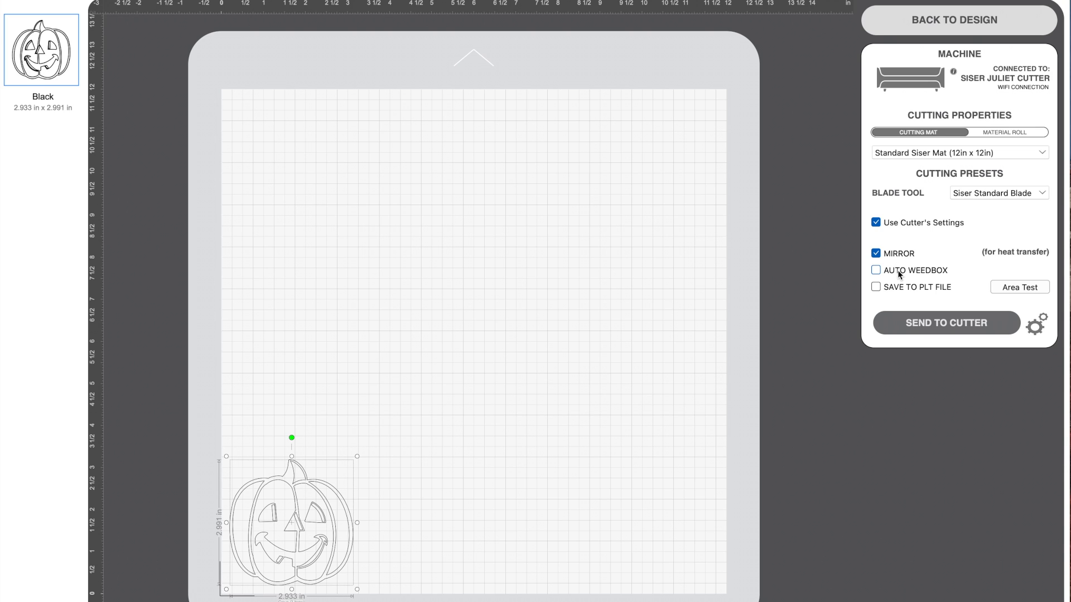
{"action": "left_click", "coordinate": [875, 270]}
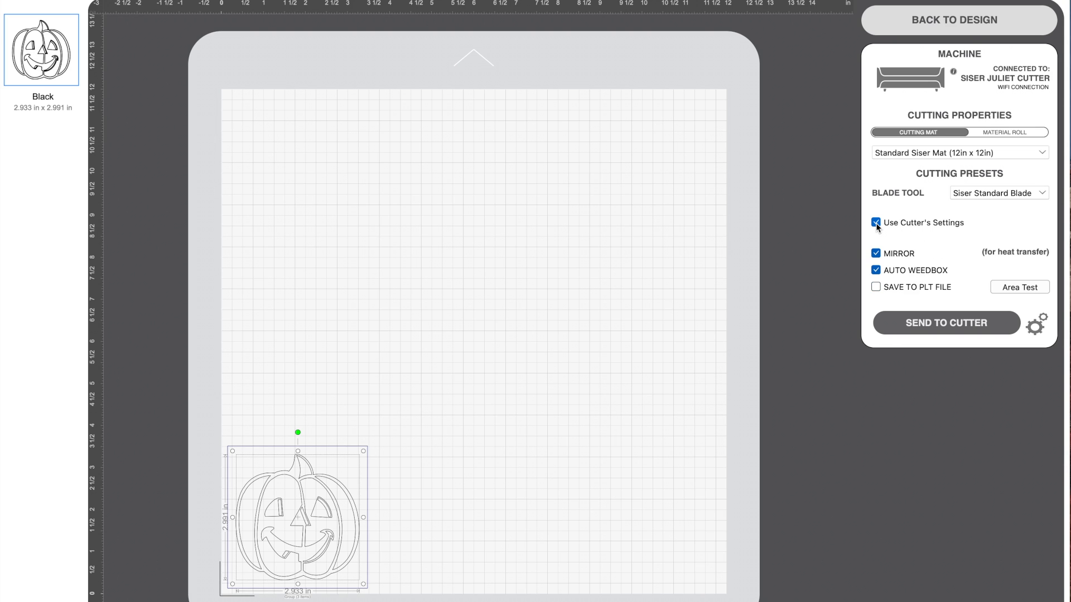
{"action": "left_click", "coordinate": [876, 223]}
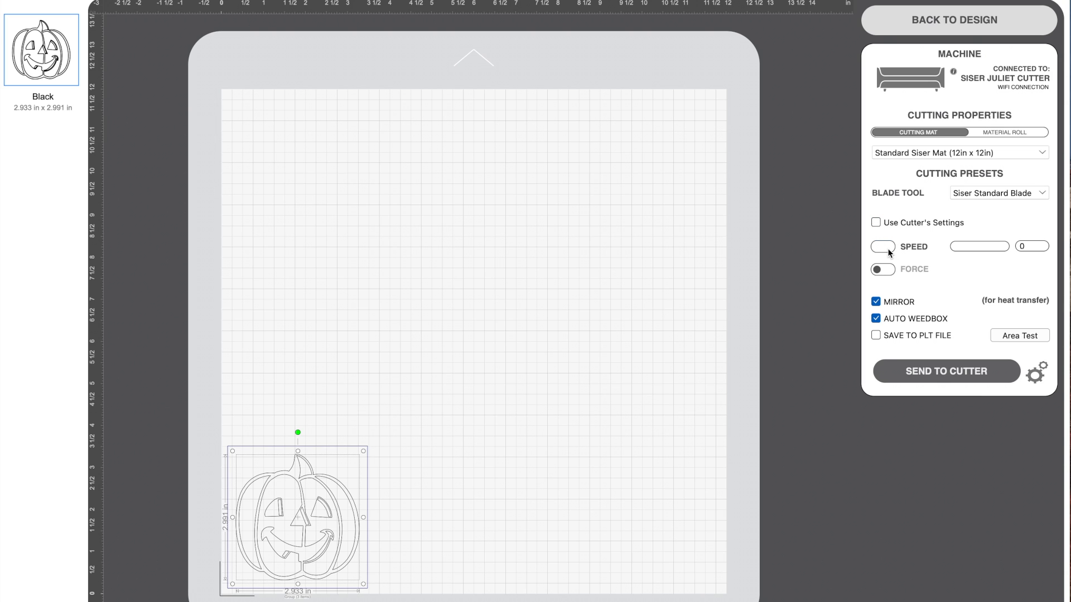
{"action": "left_click", "coordinate": [882, 247]}
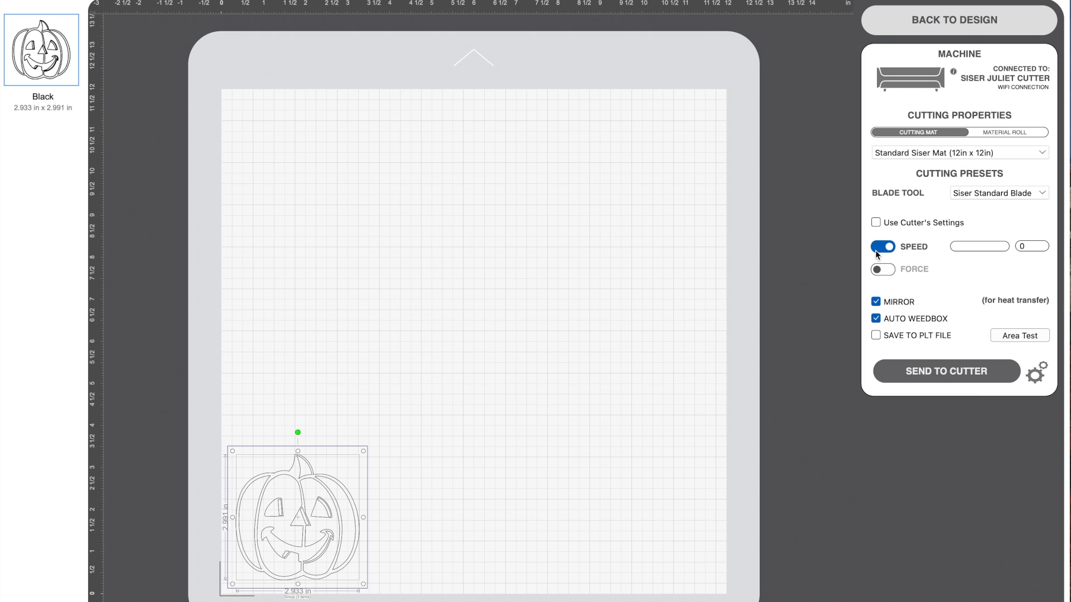
{"action": "left_click", "coordinate": [876, 222]}
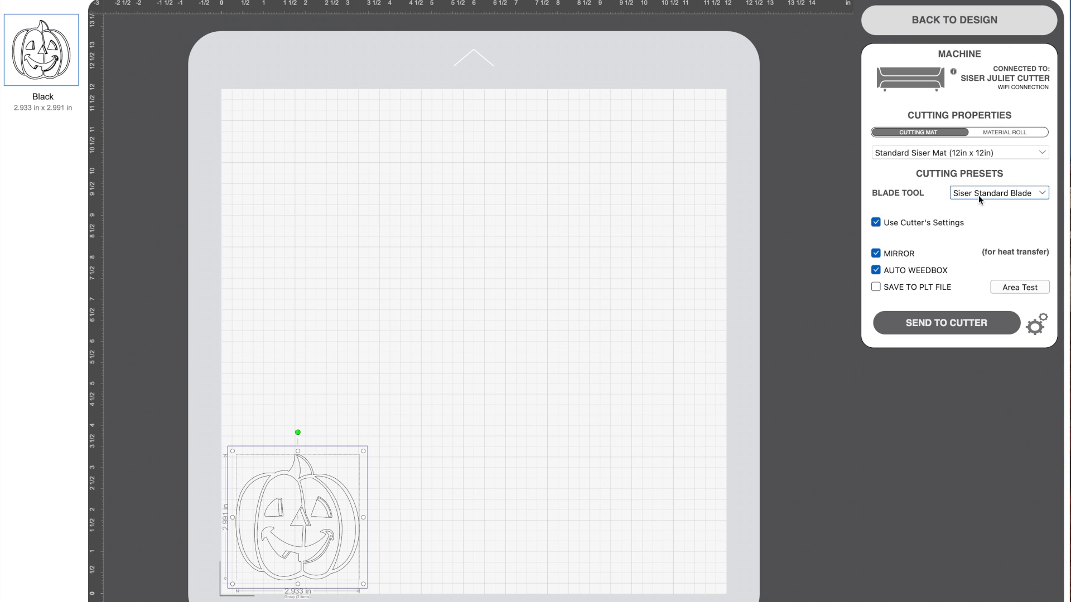
{"action": "left_click", "coordinate": [997, 193]}
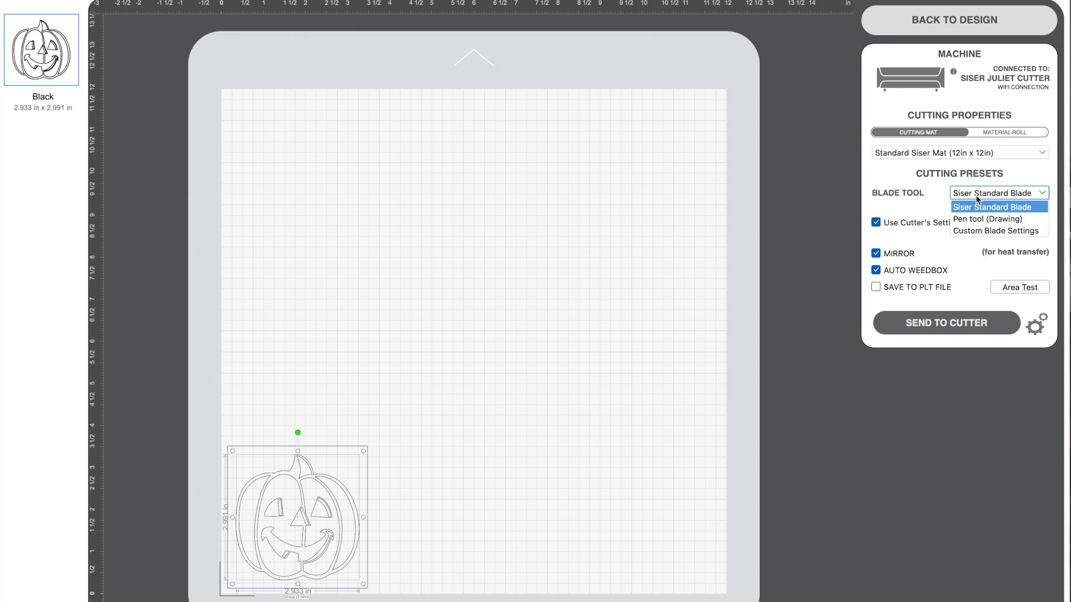
{"action": "left_click", "coordinate": [998, 207]}
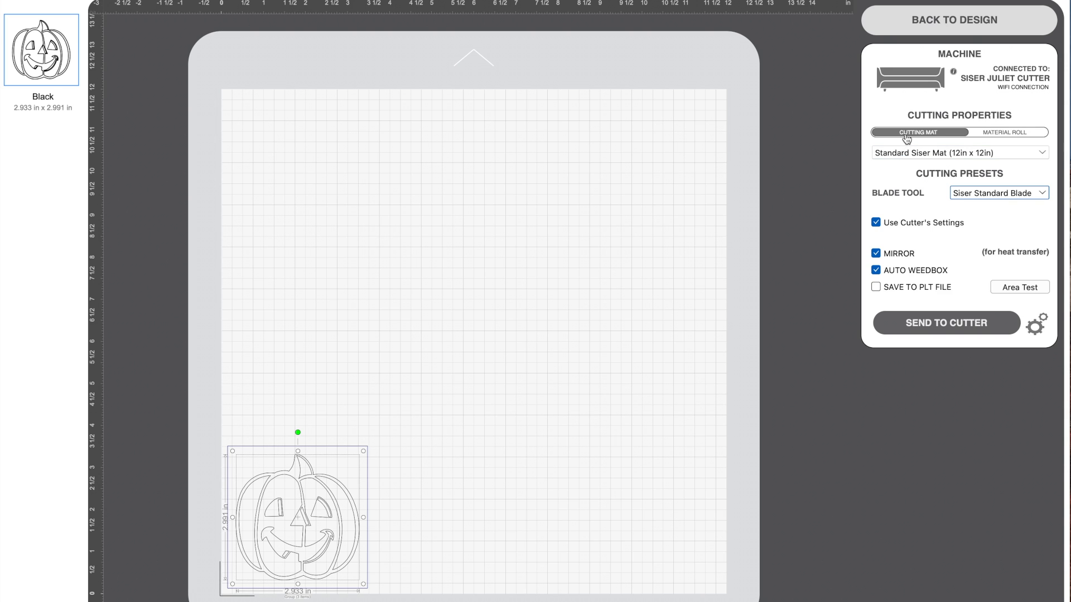
{"action": "left_click", "coordinate": [958, 153]}
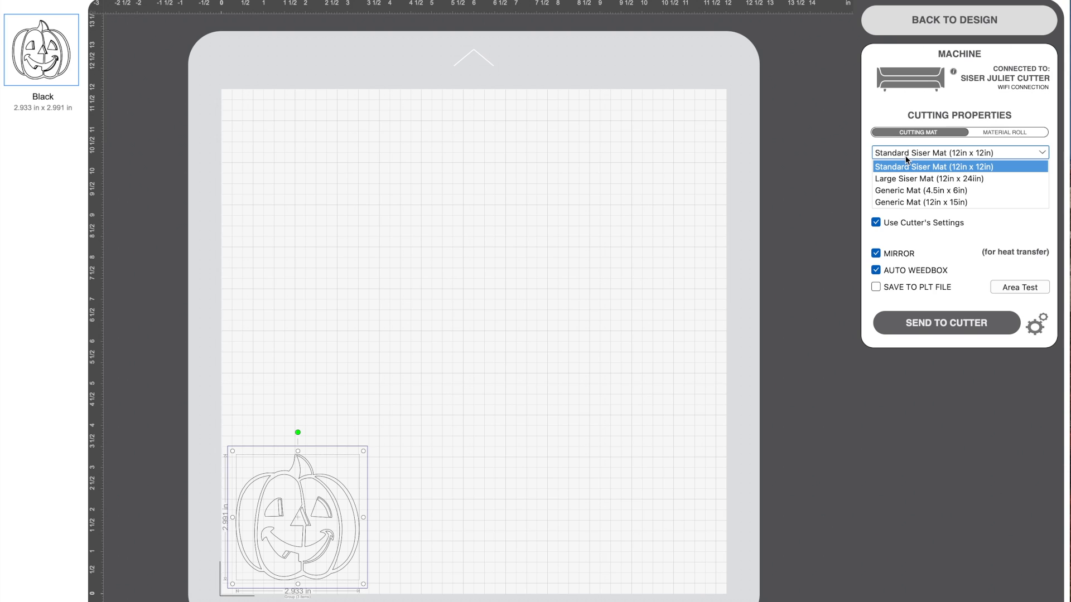
{"action": "mouse_move", "coordinate": [900, 158]}
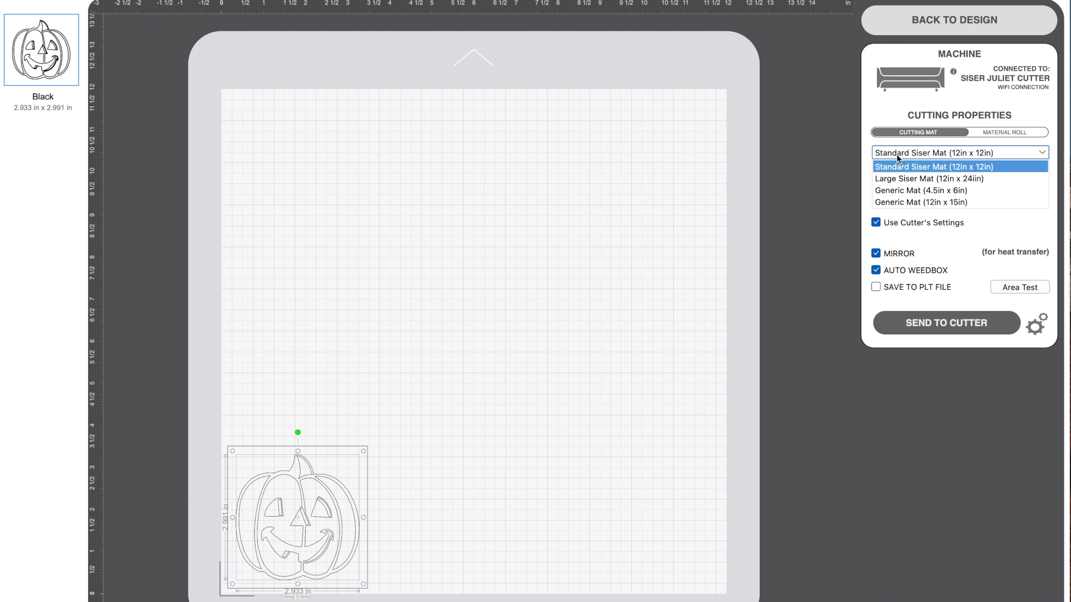
{"action": "mouse_move", "coordinate": [918, 112]}
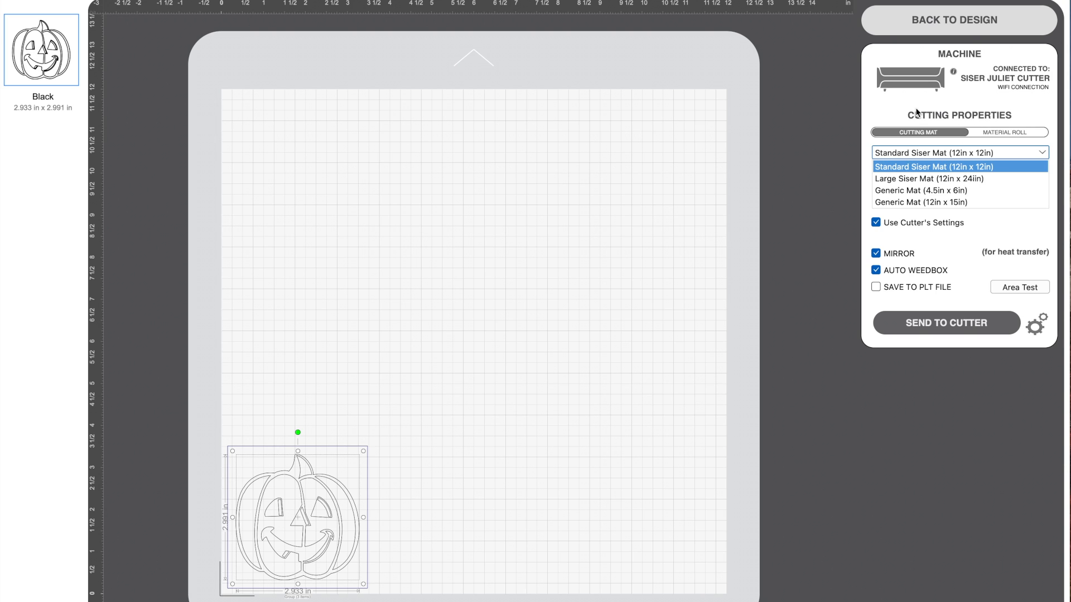
{"action": "left_click", "coordinate": [956, 167]}
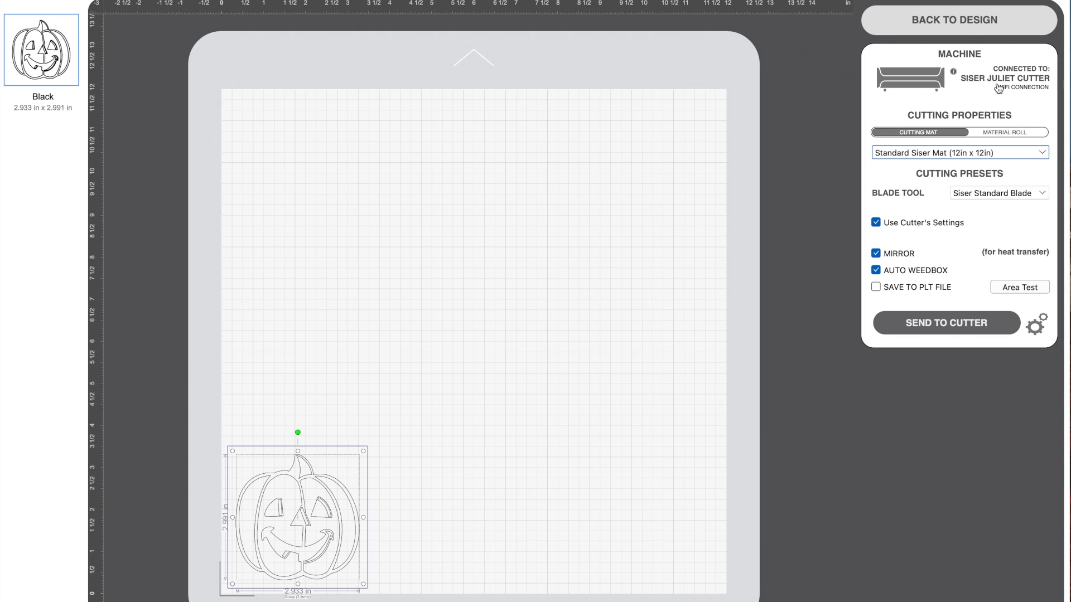
{"action": "mouse_move", "coordinate": [1018, 89]}
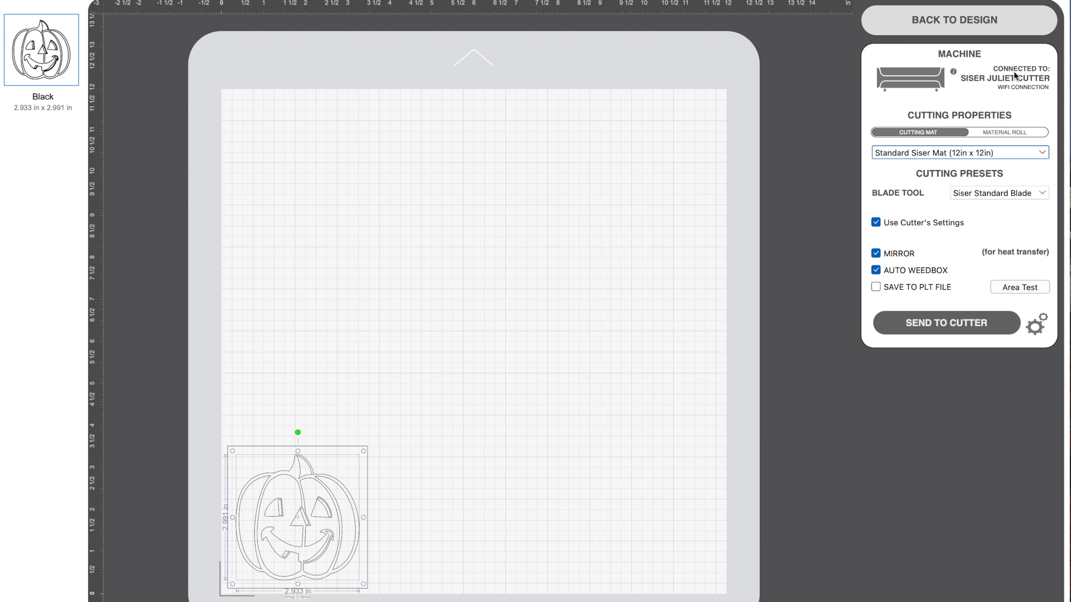
{"action": "mouse_move", "coordinate": [1004, 93]}
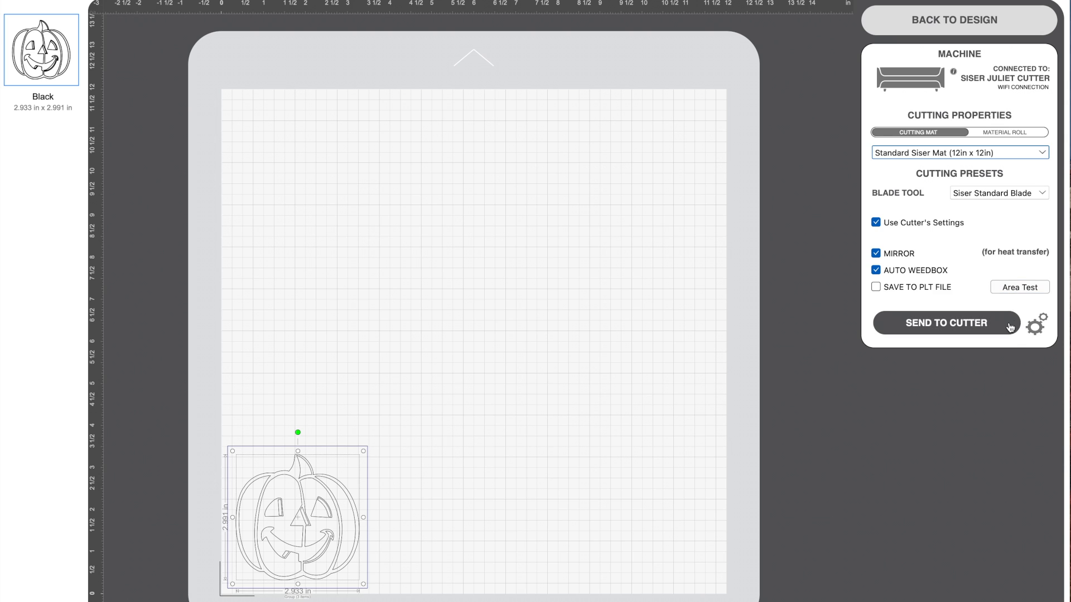
{"action": "mouse_move", "coordinate": [1035, 331]}
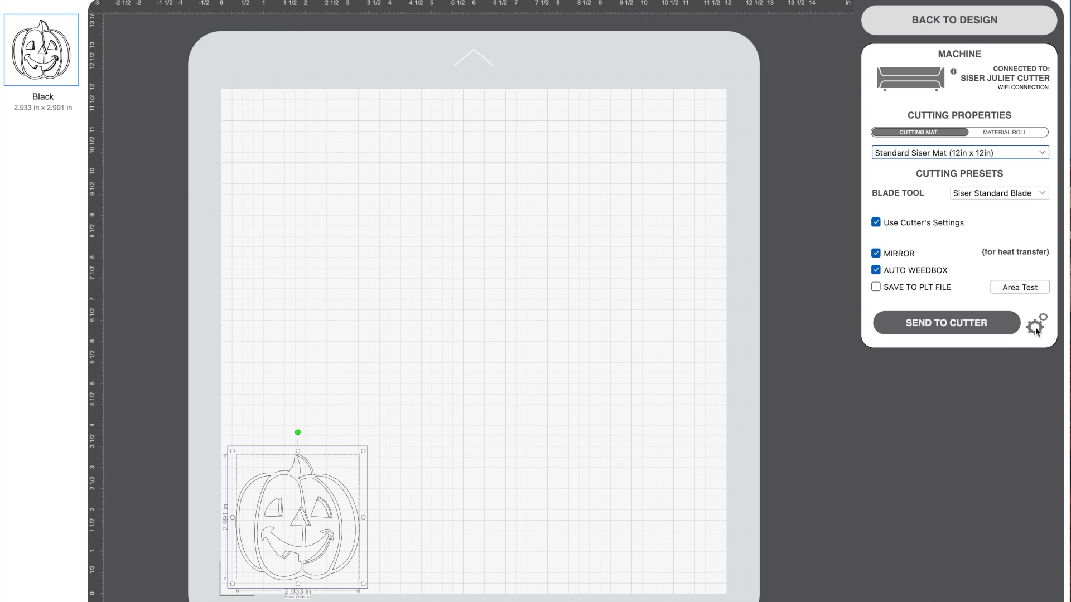
Step: Connect the Juliet cutter over WiFi using IP address 192.168.7.200
{"action": "left_click", "coordinate": [1035, 326]}
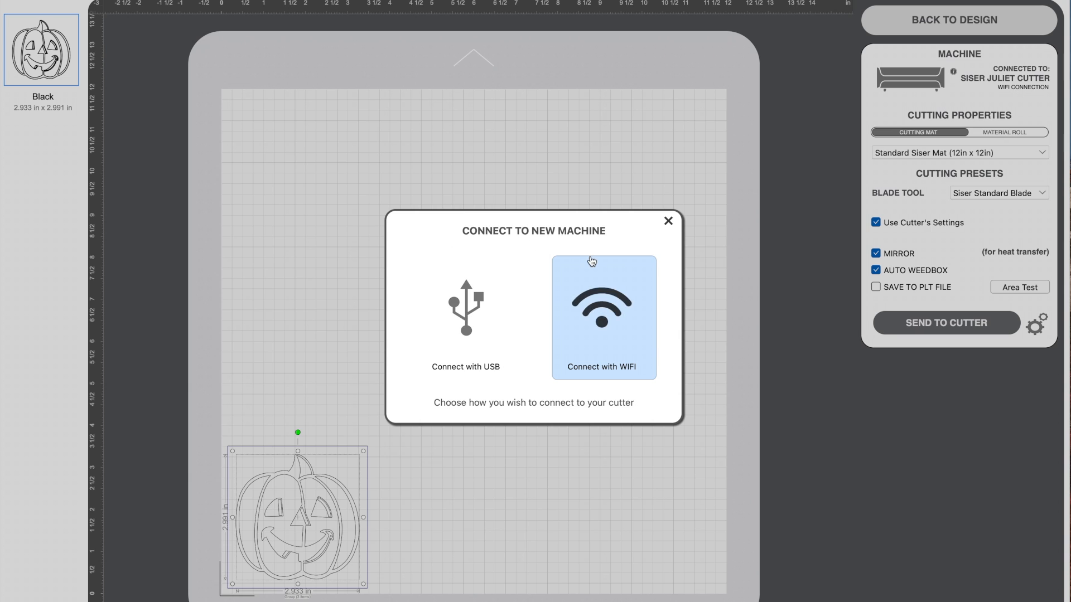
{"action": "mouse_move", "coordinate": [592, 321]}
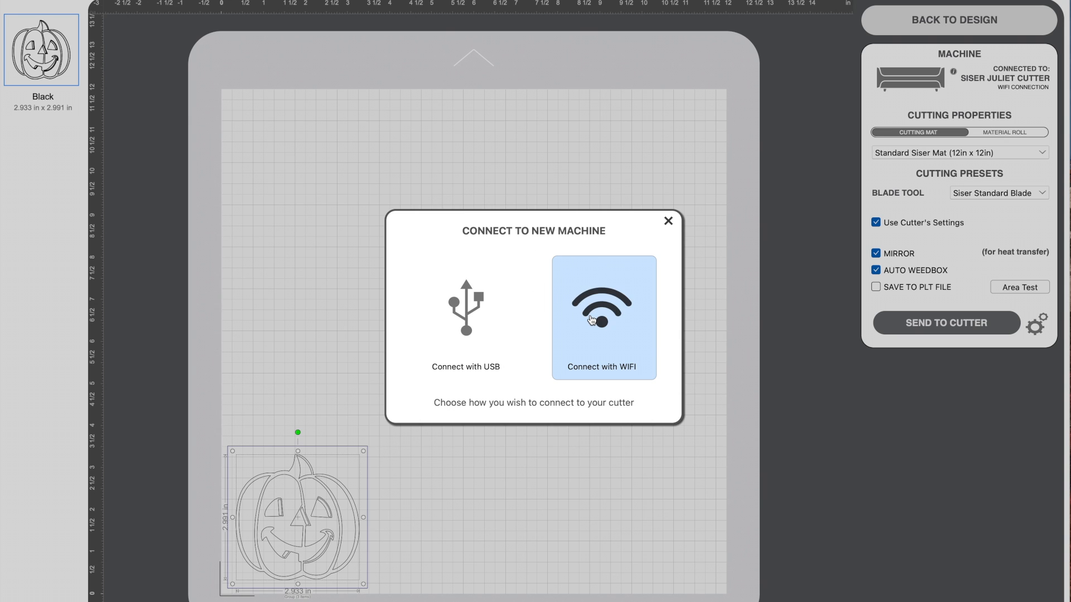
{"action": "left_click", "coordinate": [602, 316]}
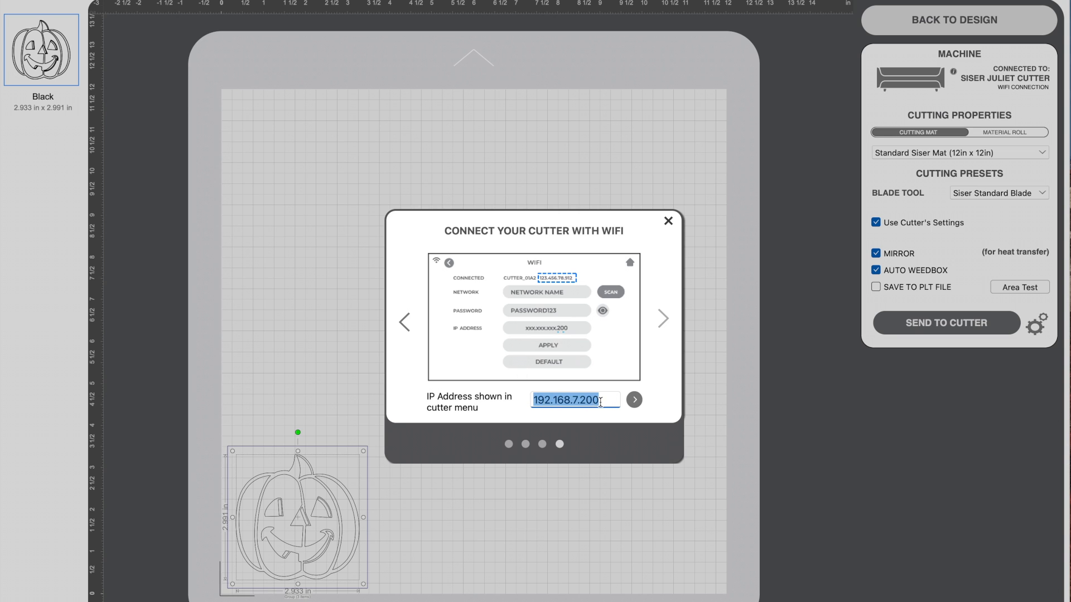
{"action": "left_click", "coordinate": [574, 399]}
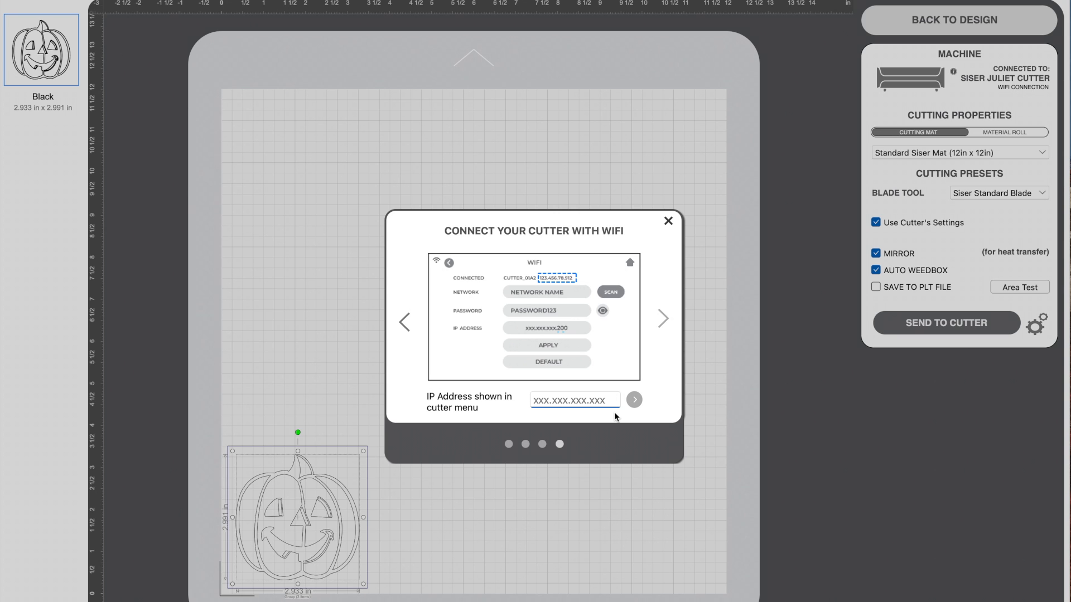
{"action": "type", "text": "192.168.7.200"}
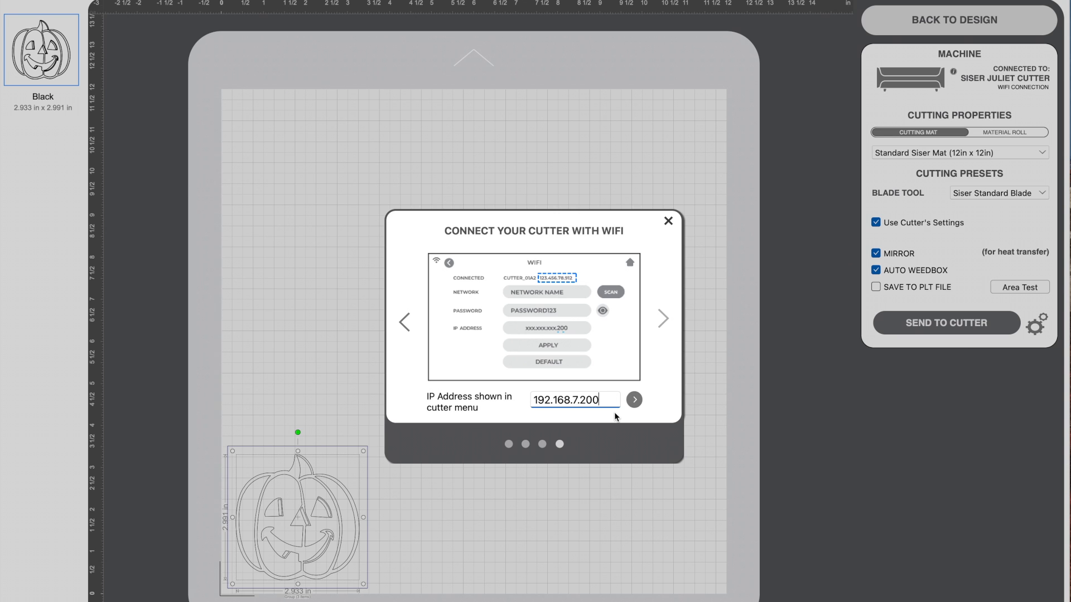
{"action": "left_click", "coordinate": [668, 221]}
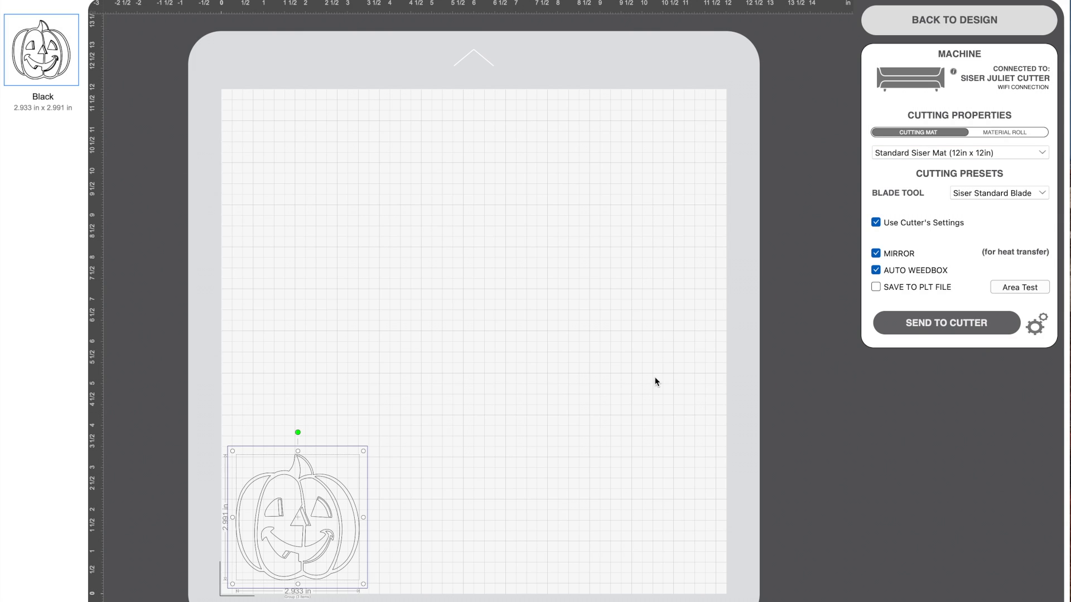
{"action": "mouse_move", "coordinate": [983, 132]}
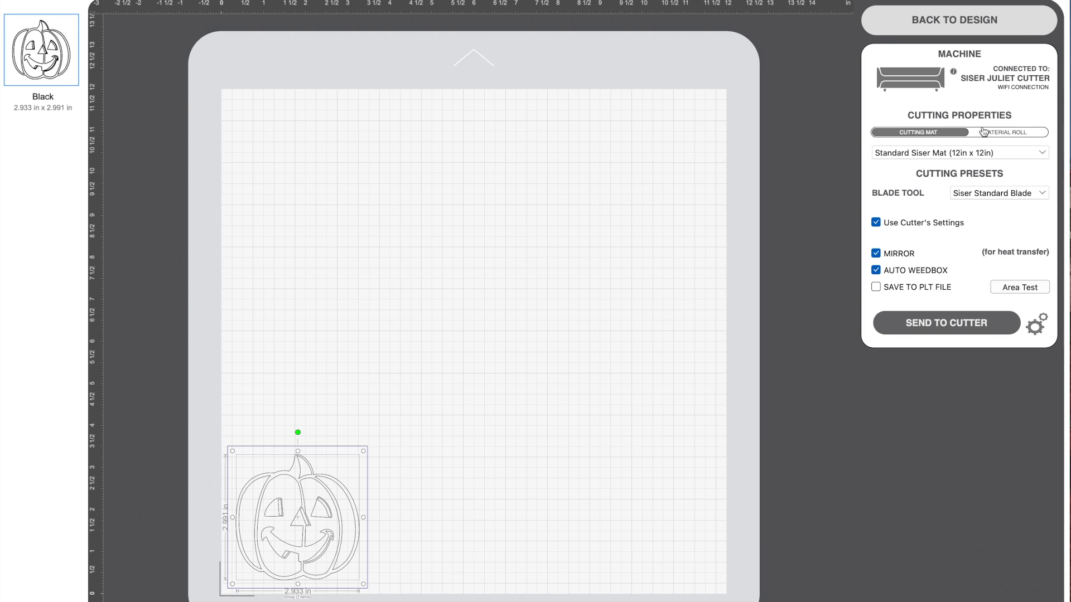
{"action": "mouse_move", "coordinate": [998, 96]}
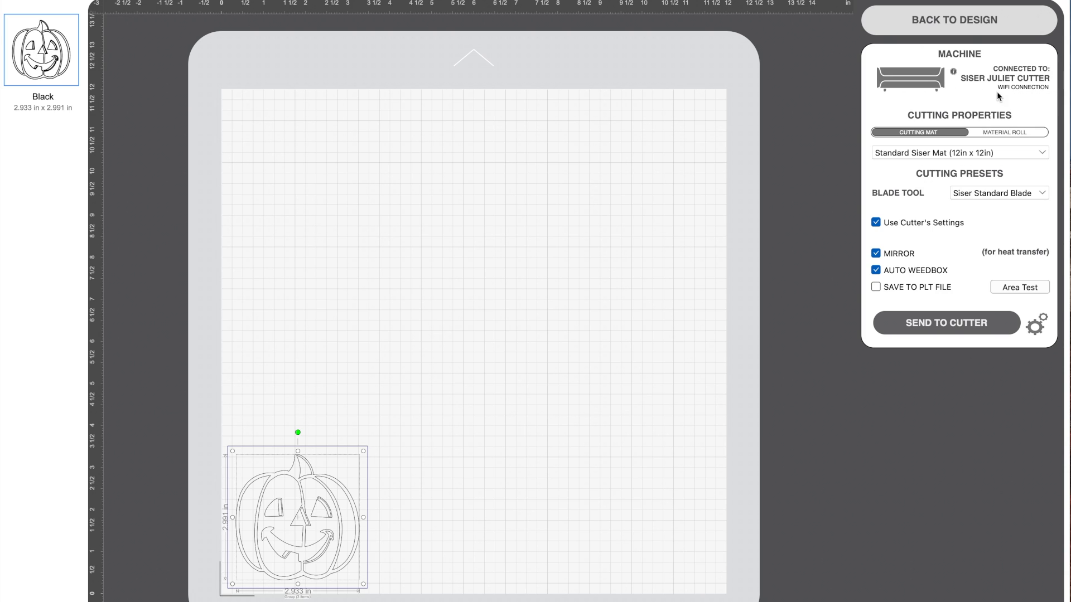
{"action": "mouse_move", "coordinate": [1032, 82]}
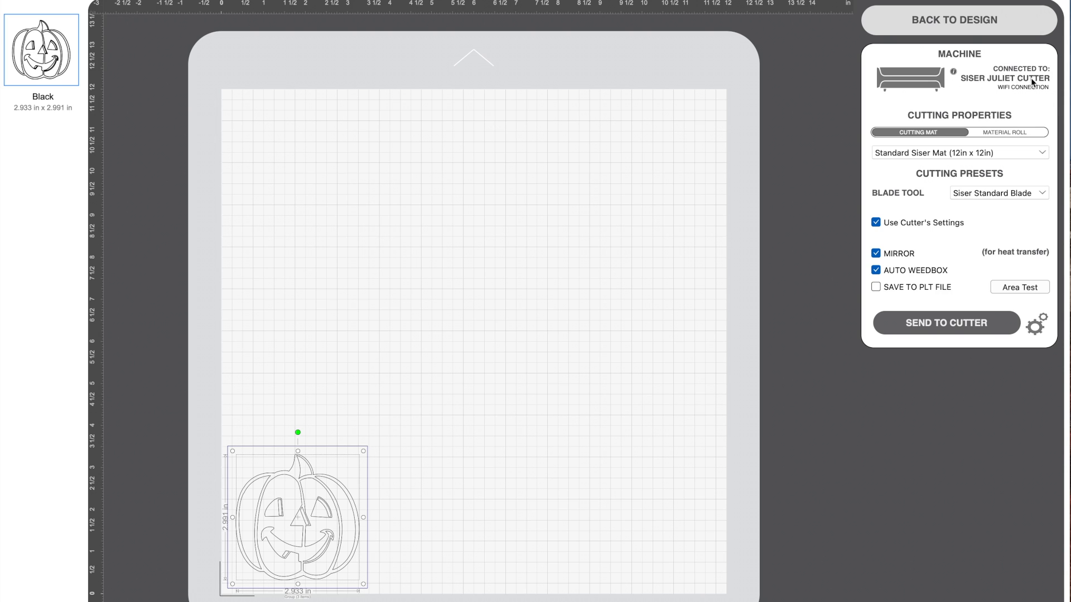
{"action": "mouse_move", "coordinate": [1020, 94]}
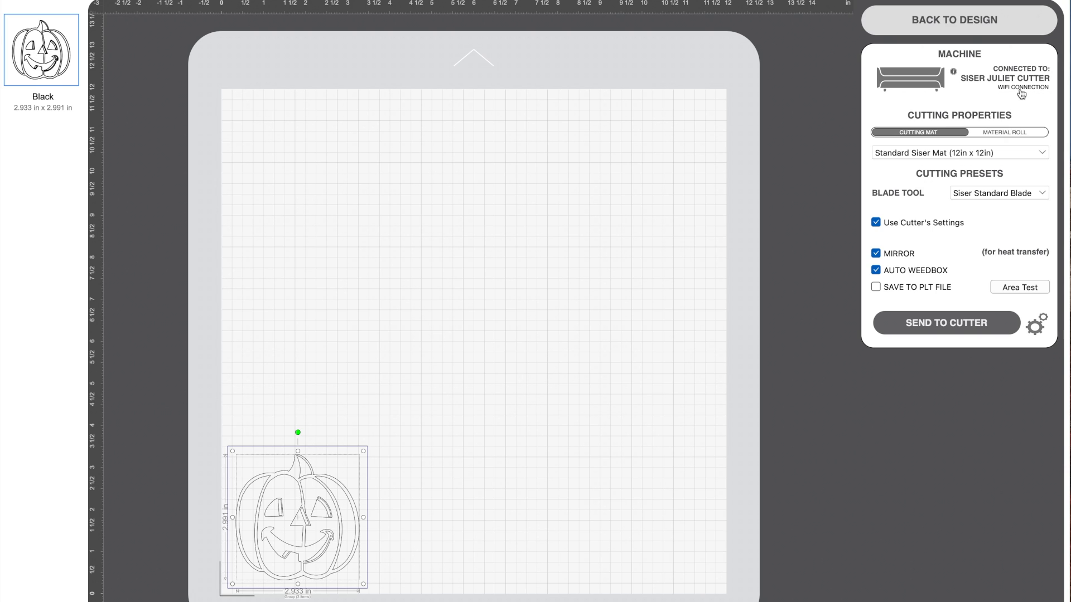